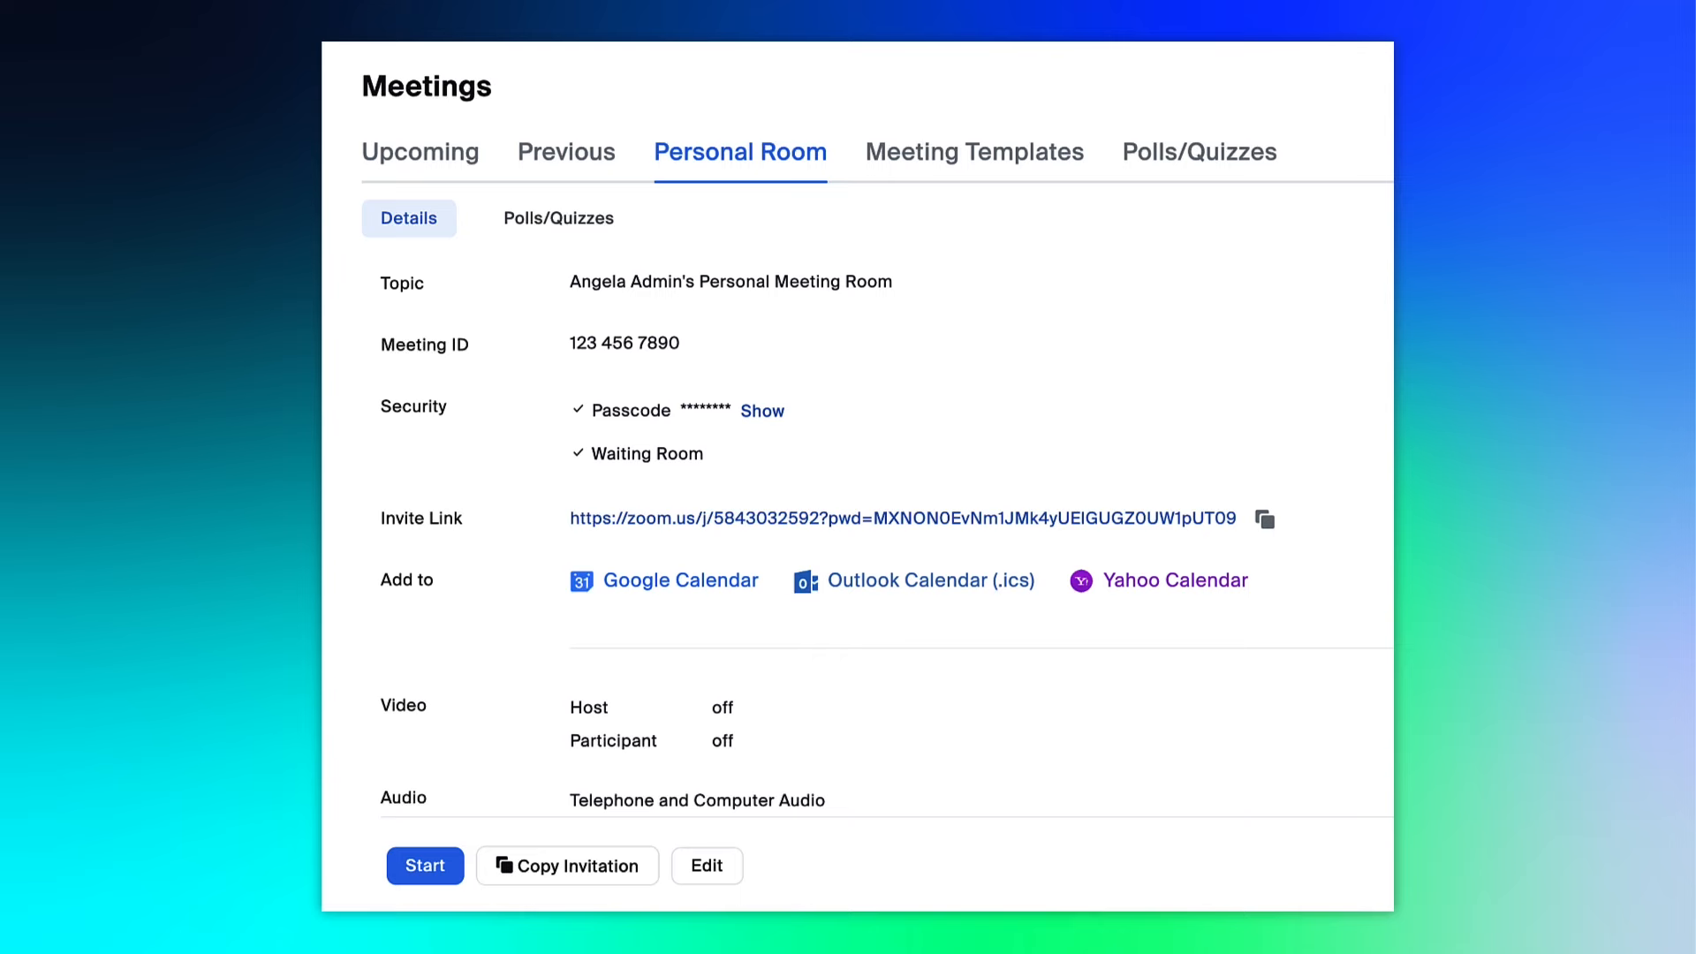
- Schedule a new meeting from Upcoming with Meeting ID left on Generate Automatically and save it
left_click(424, 865)
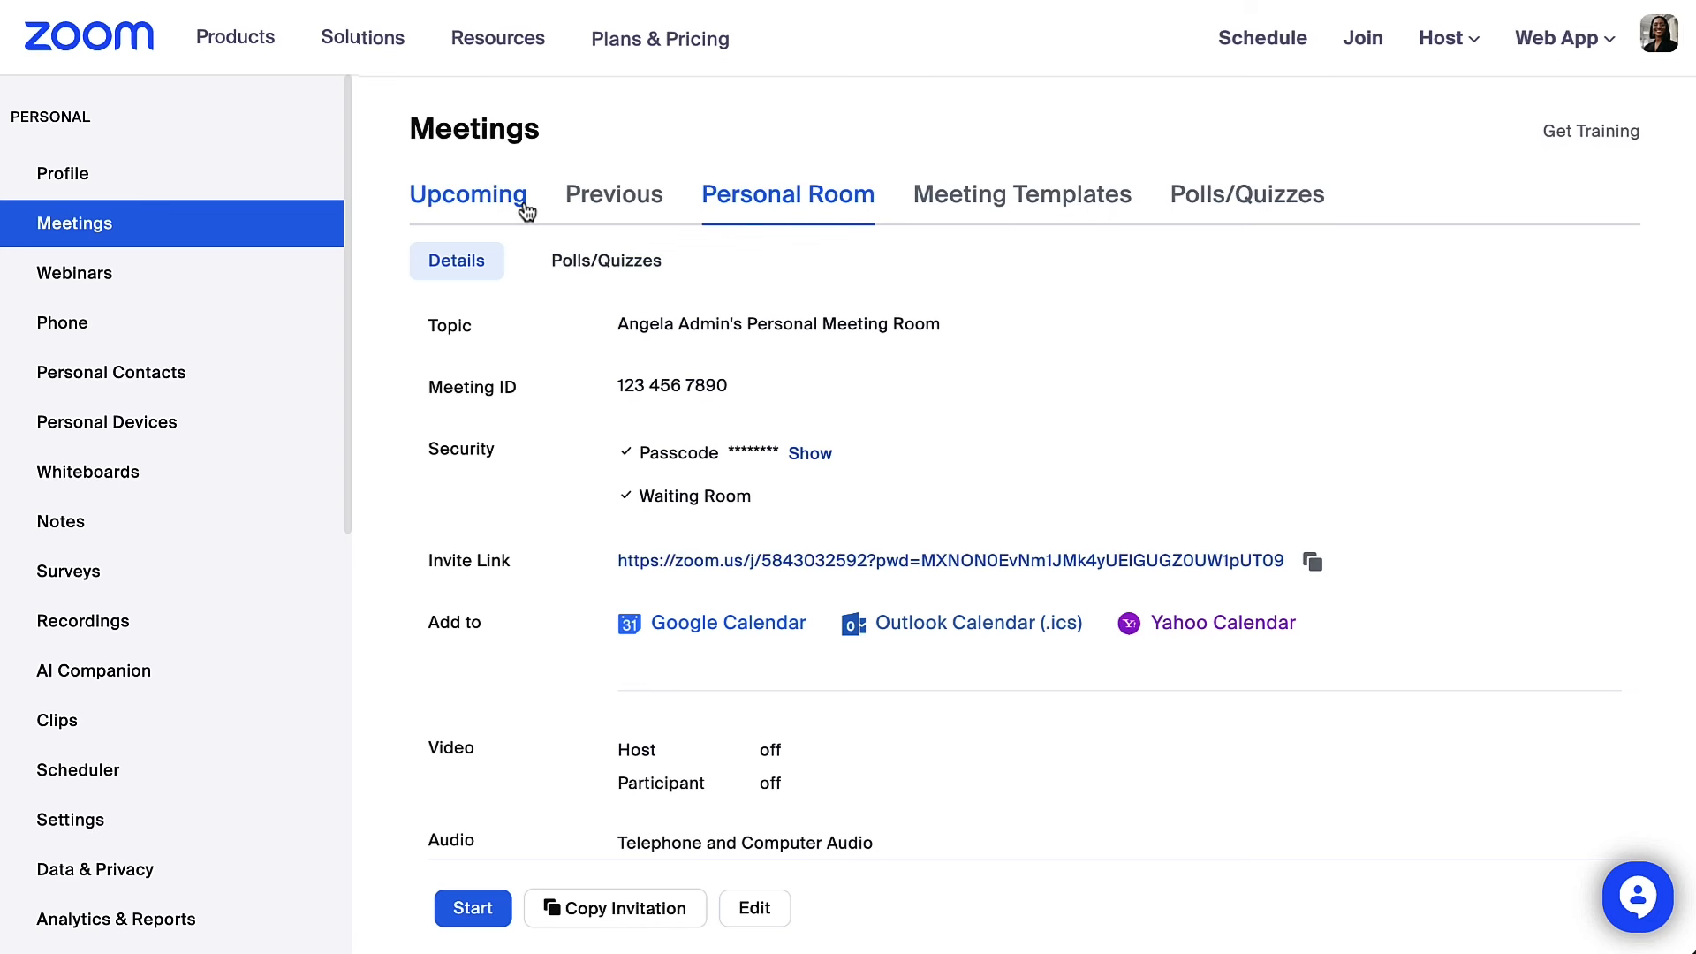
left_click(467, 194)
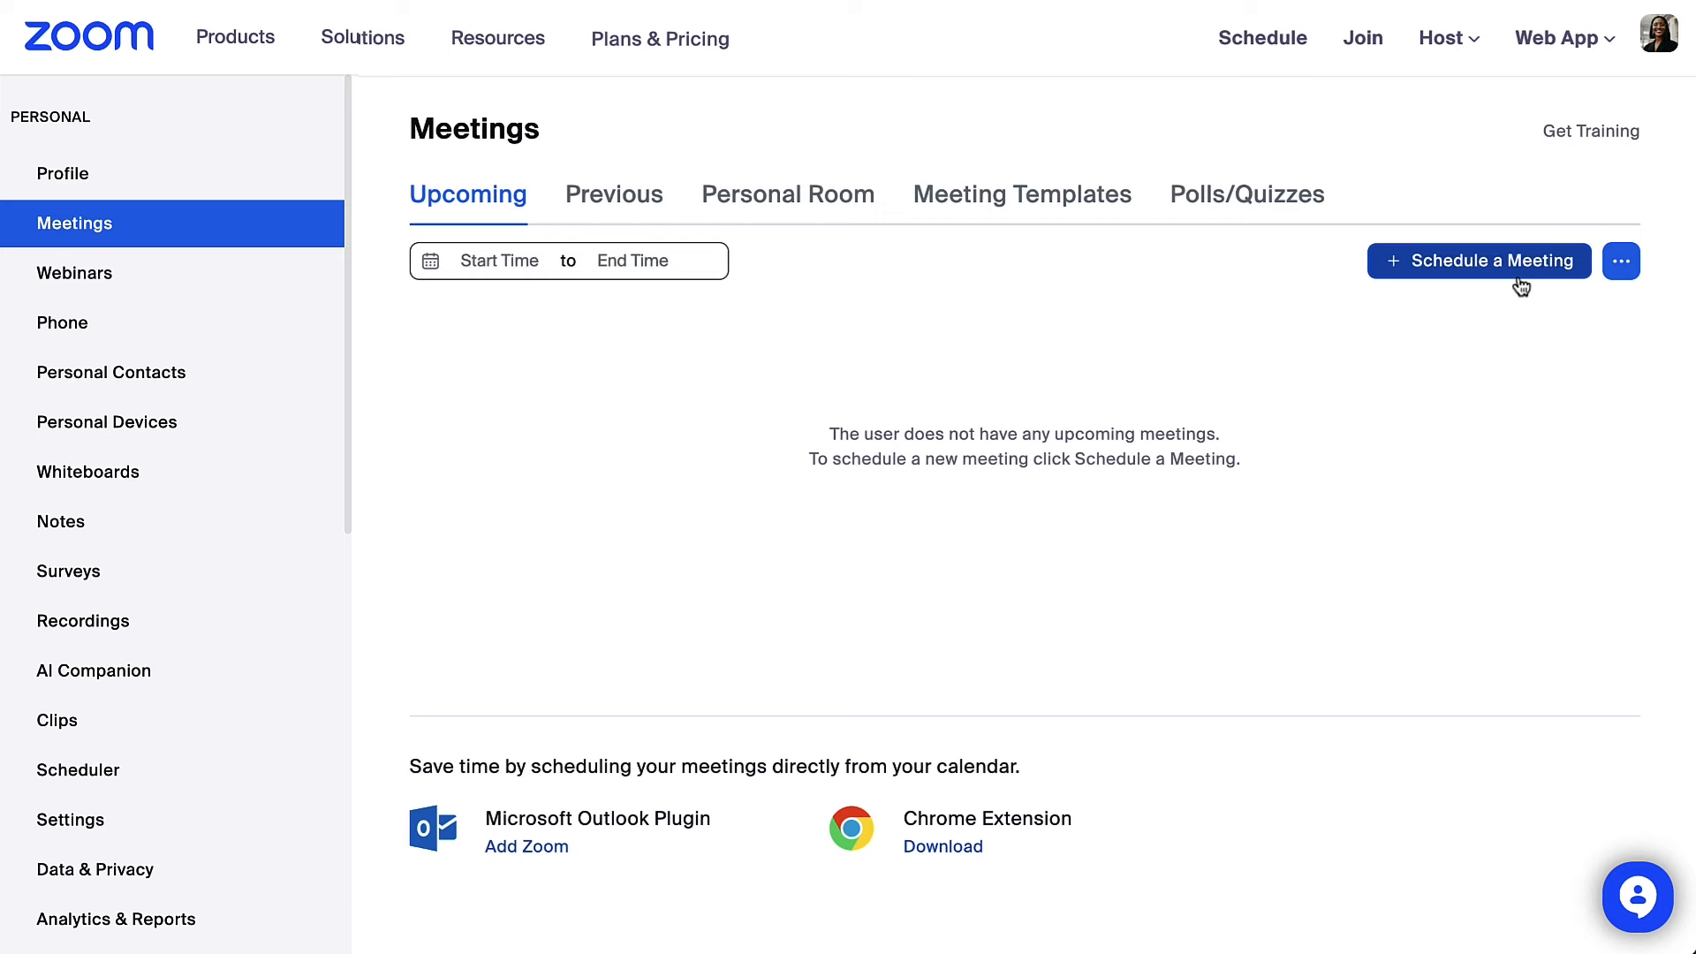
left_click(1478, 262)
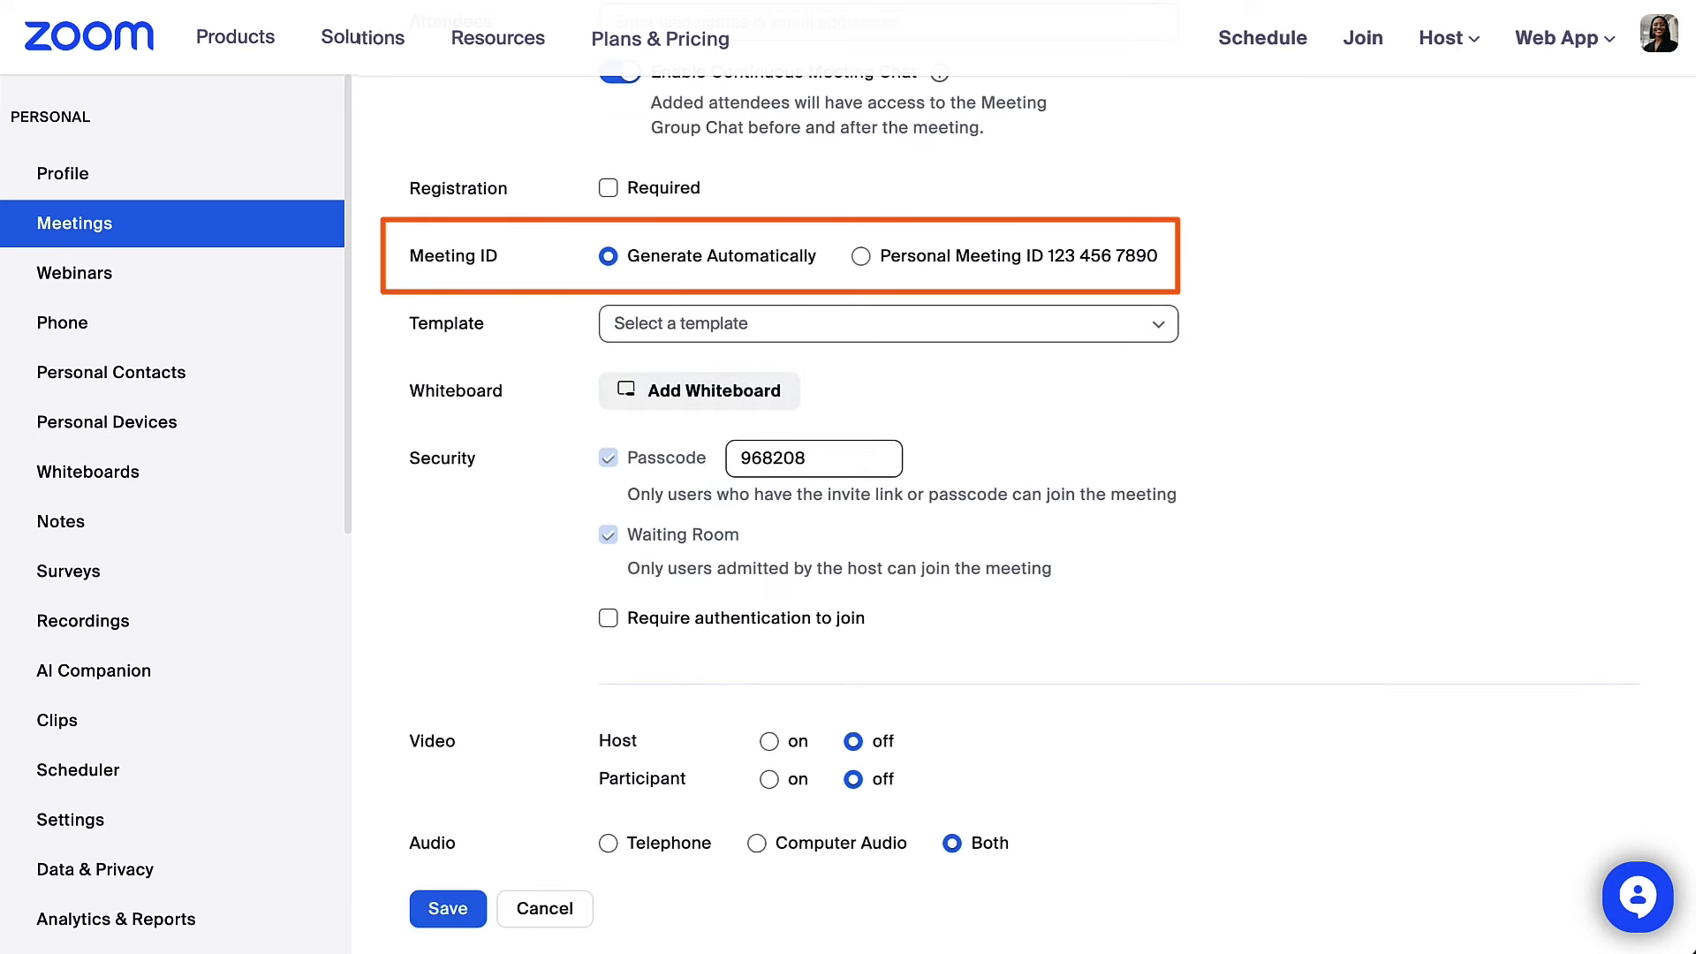
left_click(447, 908)
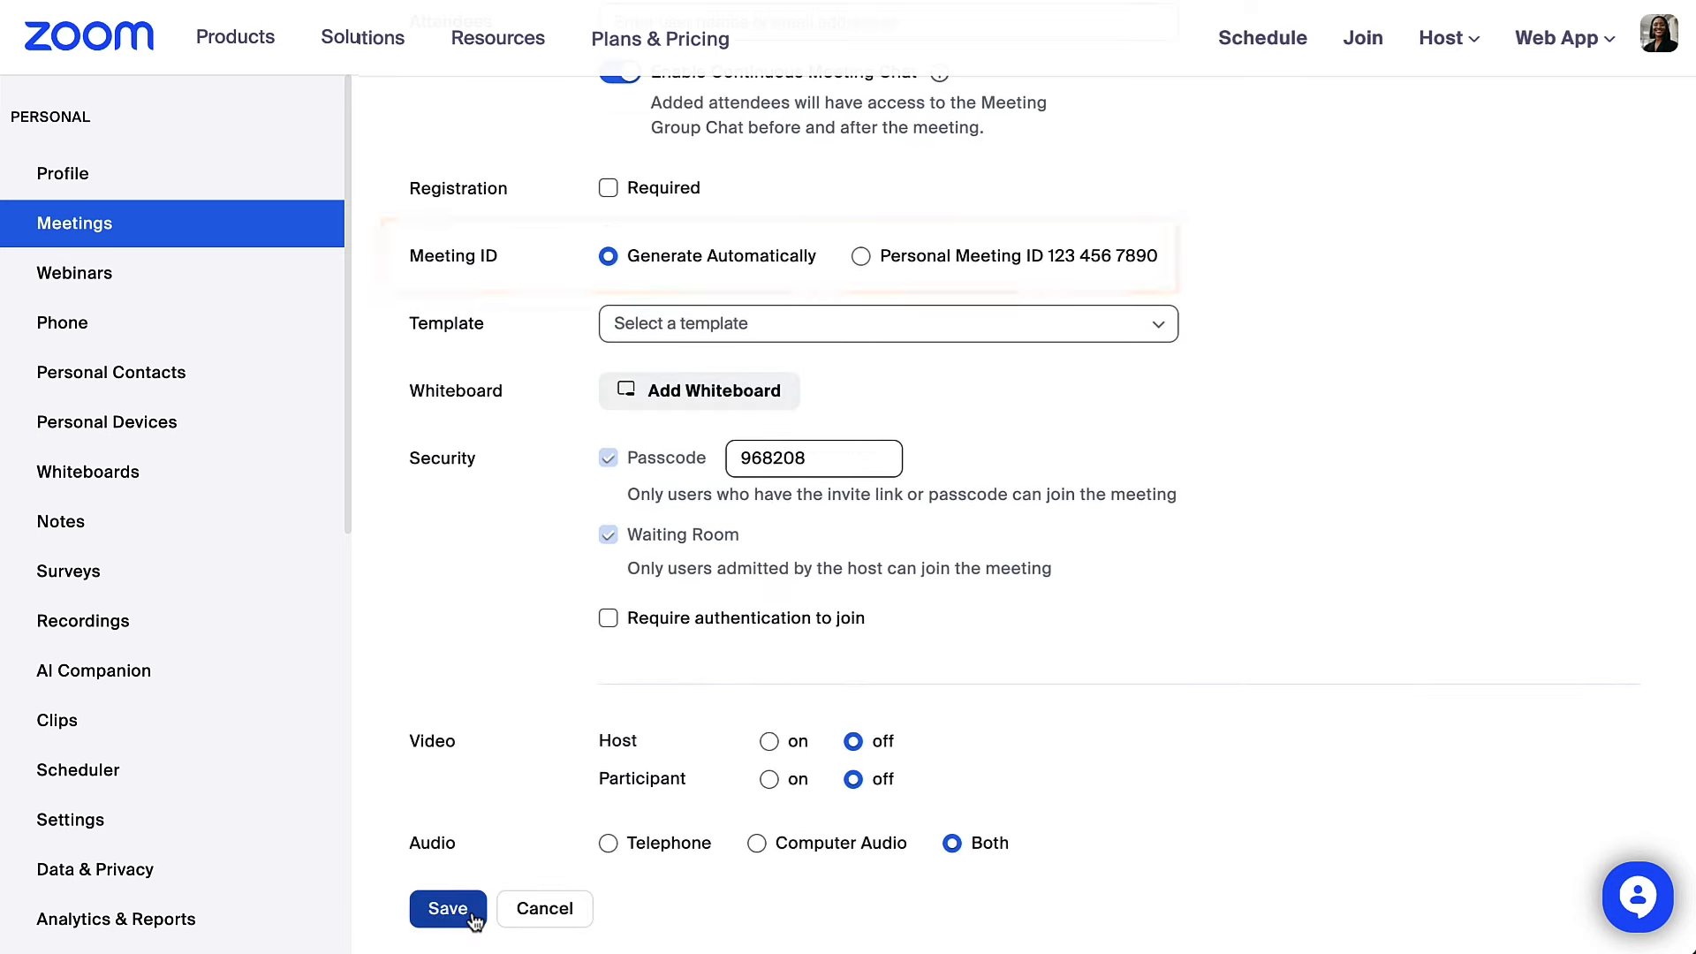
left_click(447, 908)
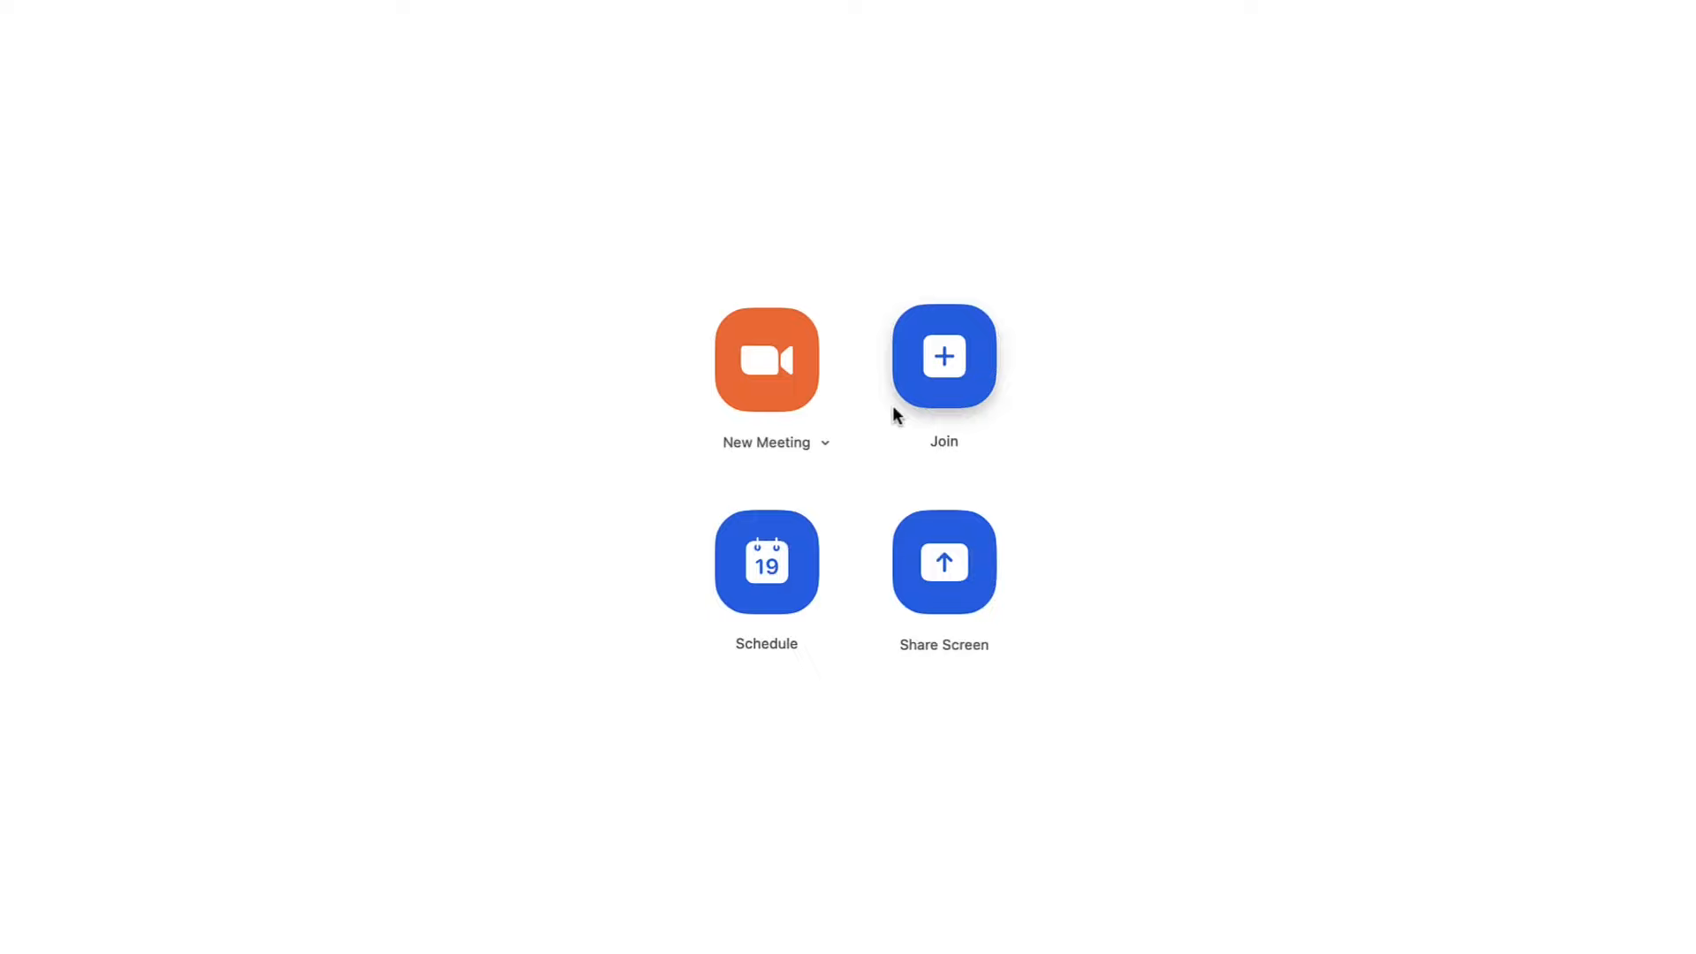
left_click(943, 358)
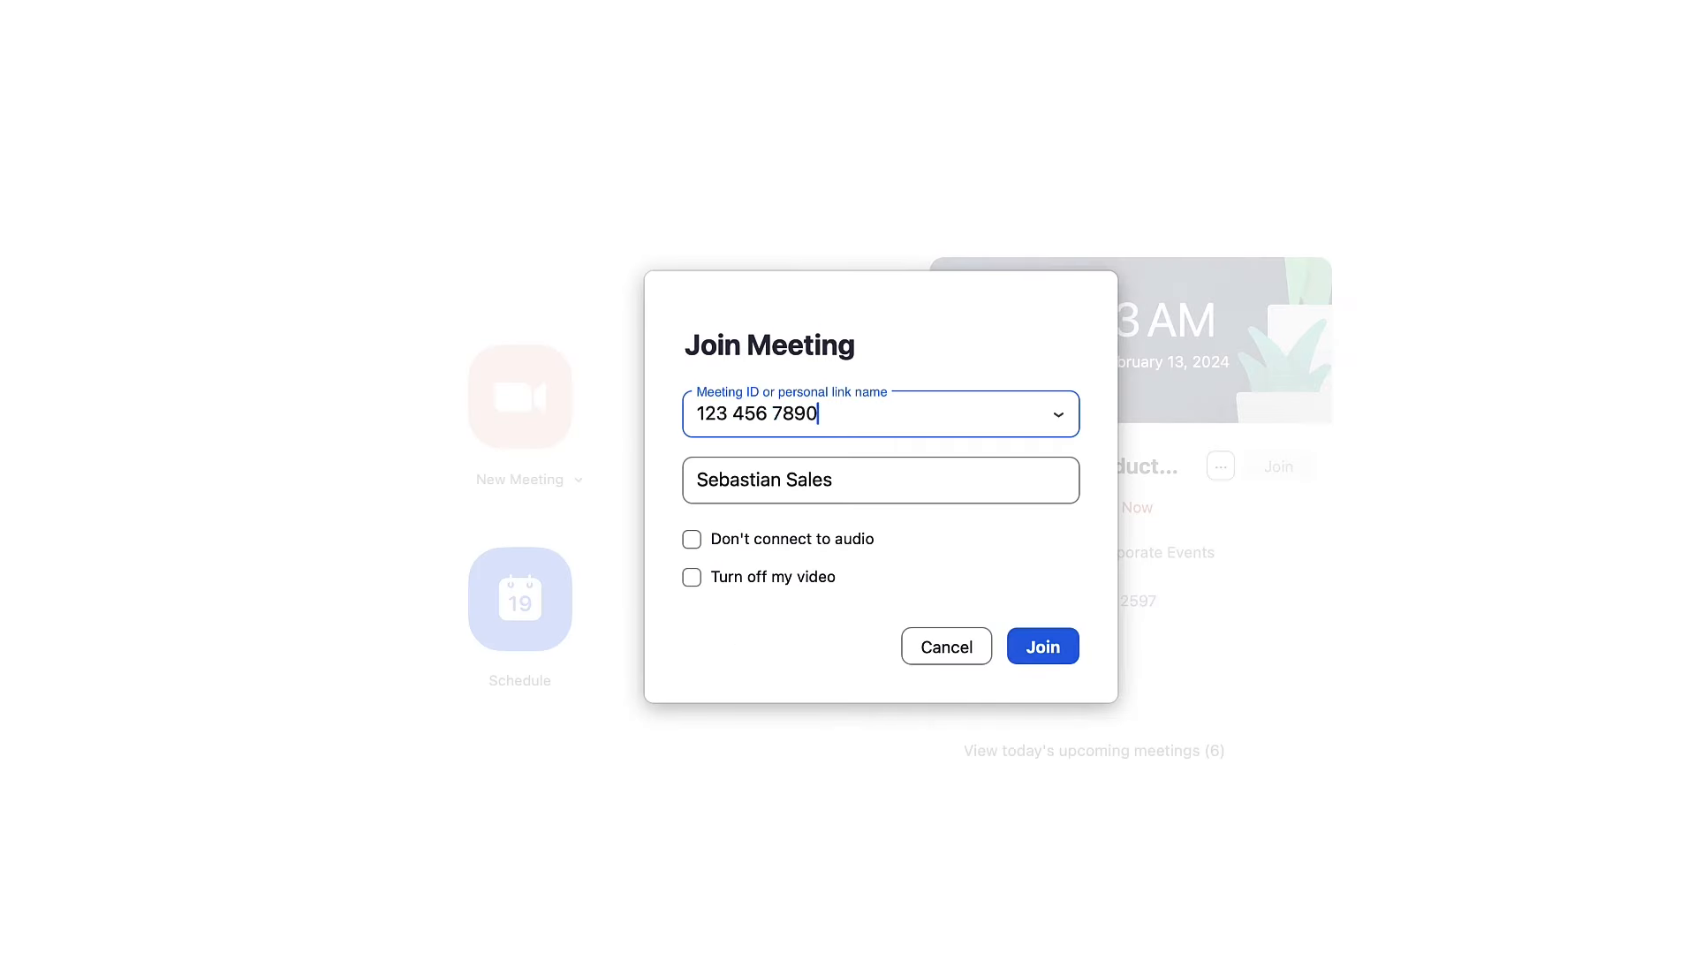
left_click(1040, 647)
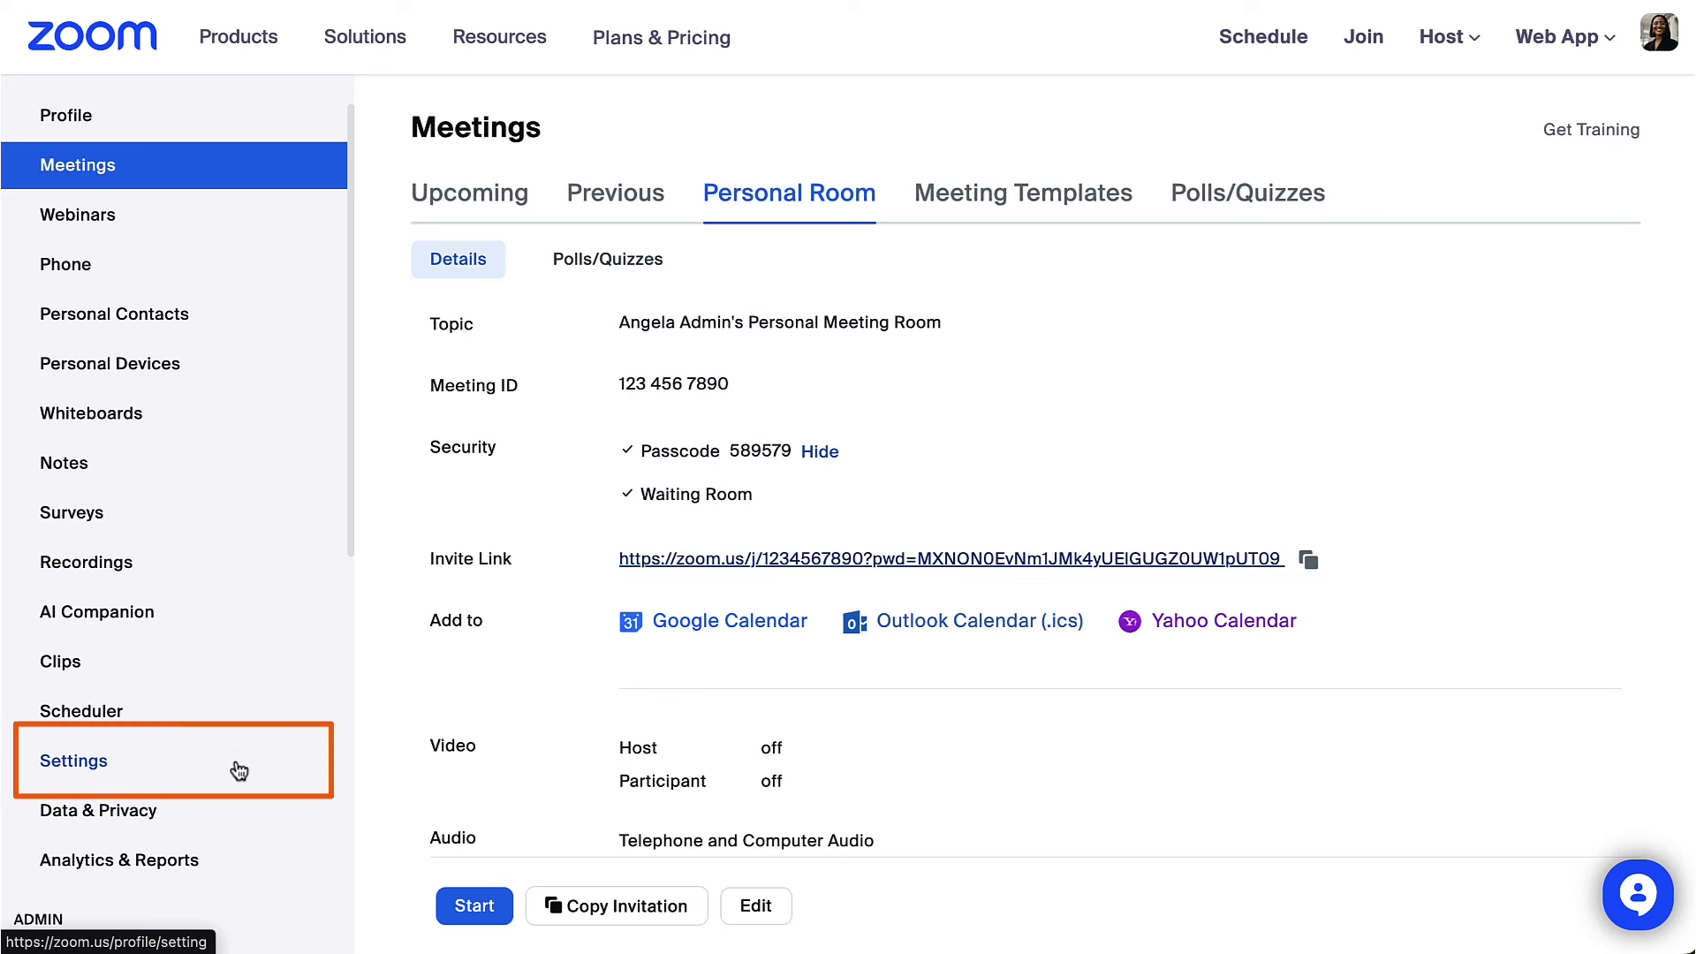
- Reach the Schedule Meeting section of Meeting settings showing Enable Personal Meeting ID
left_click(74, 760)
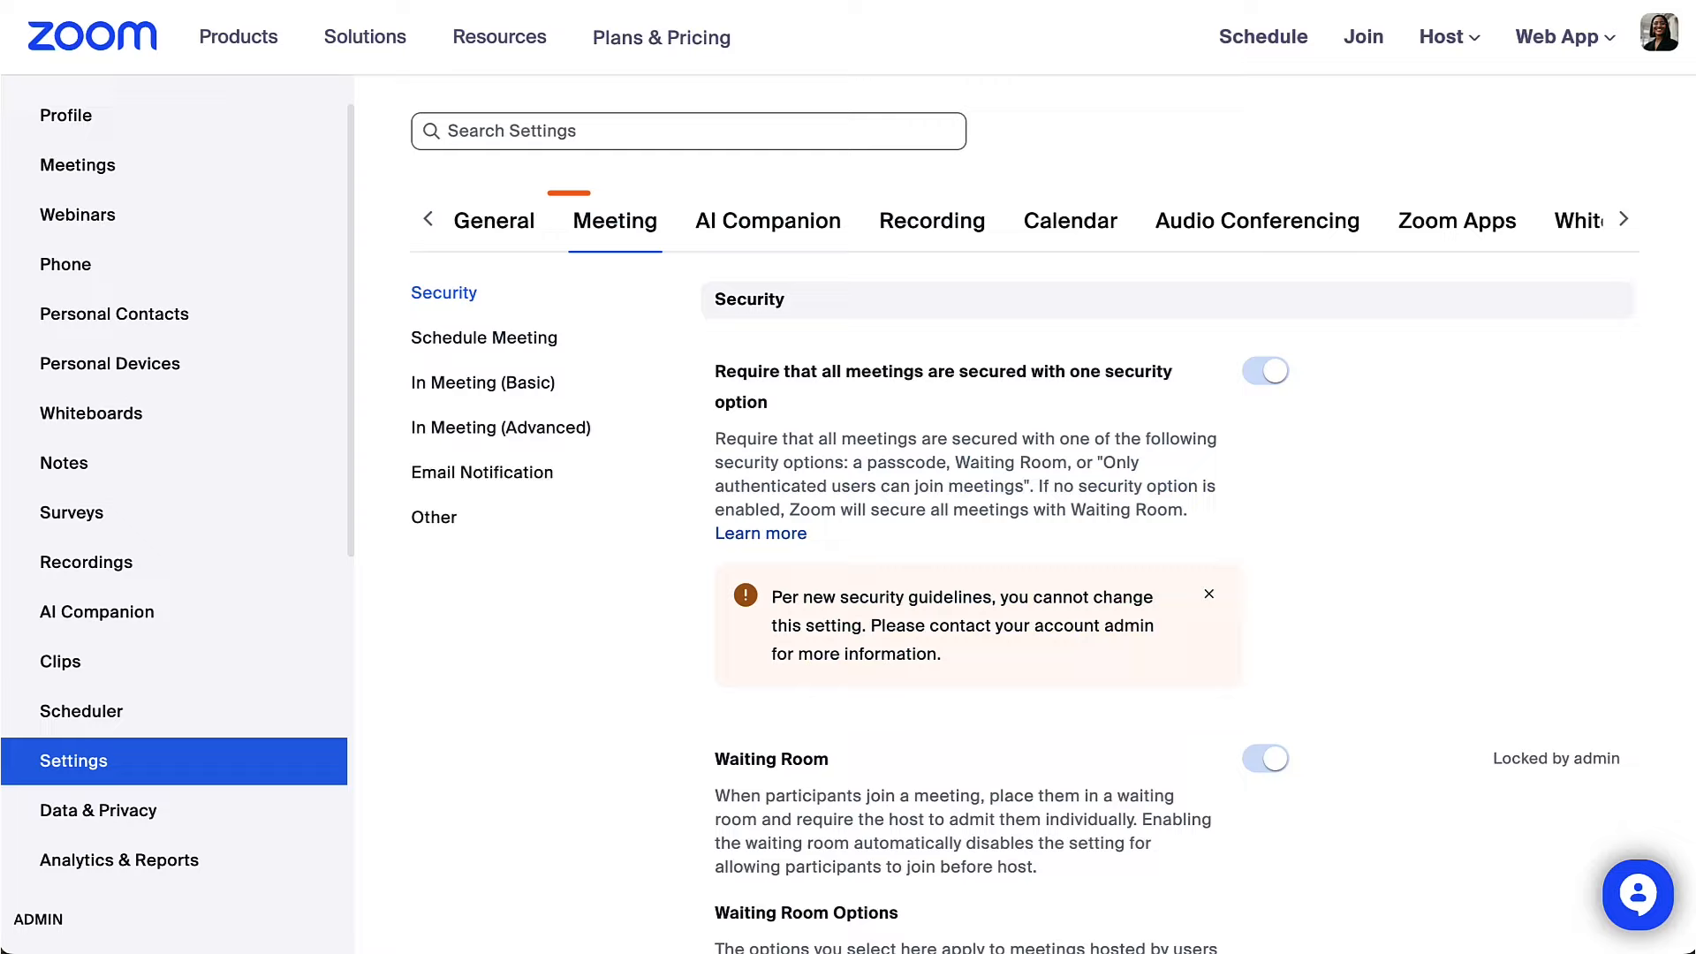
left_click(615, 221)
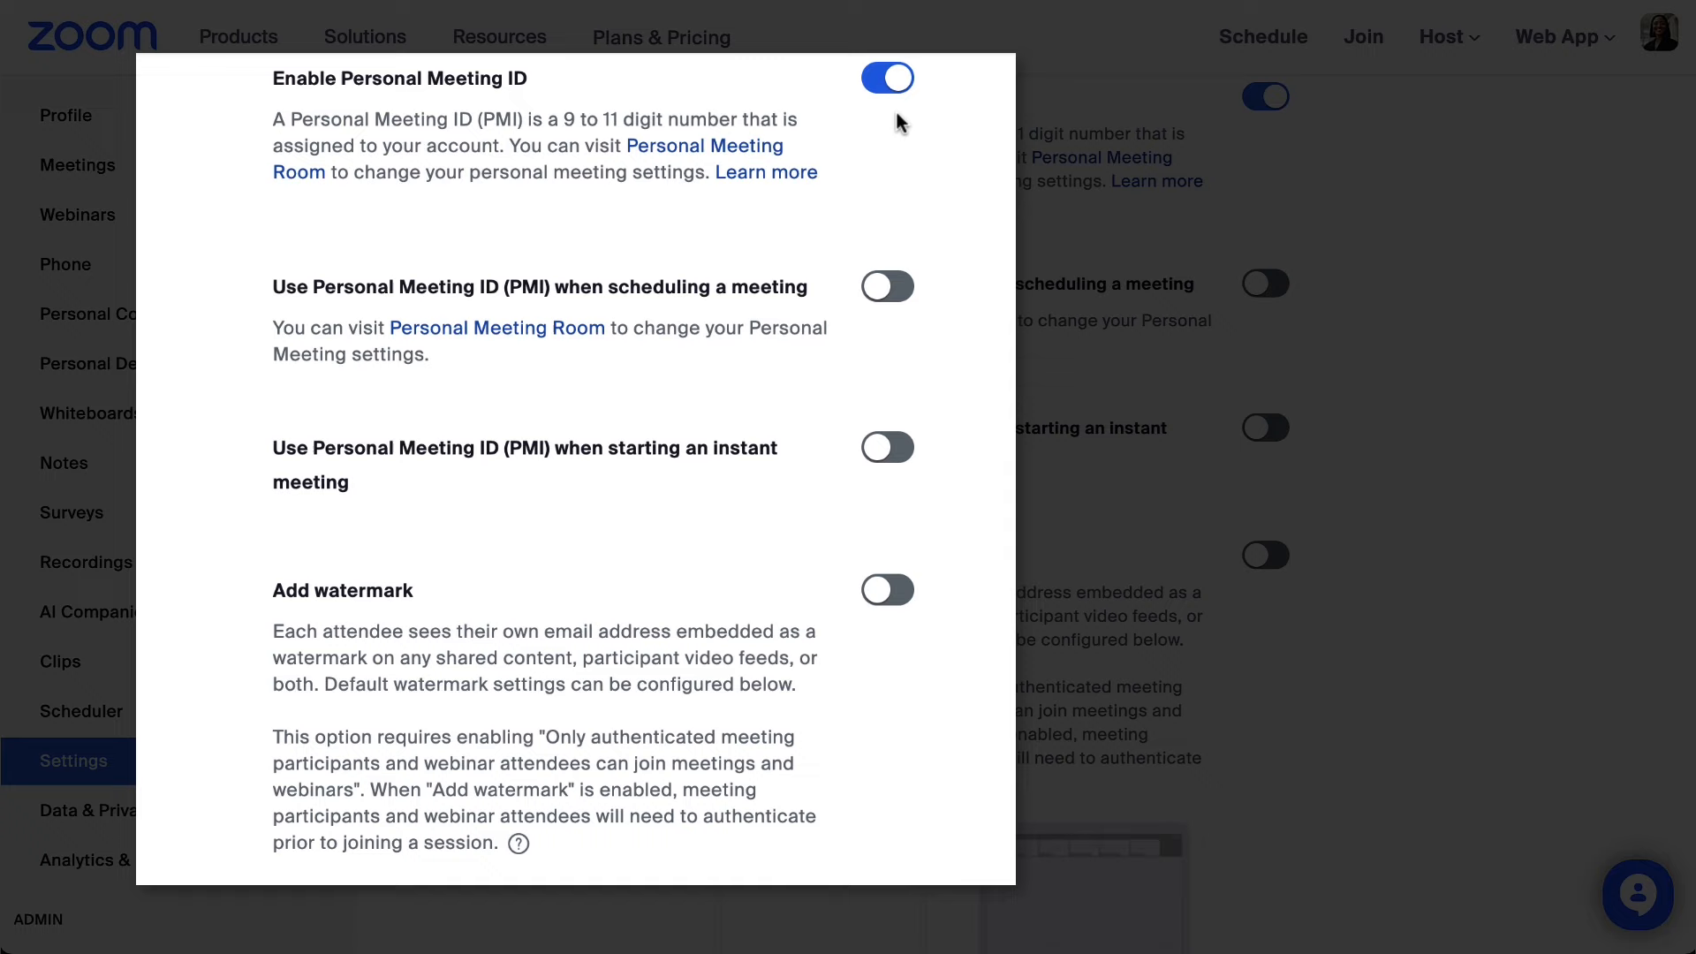
left_click(887, 78)
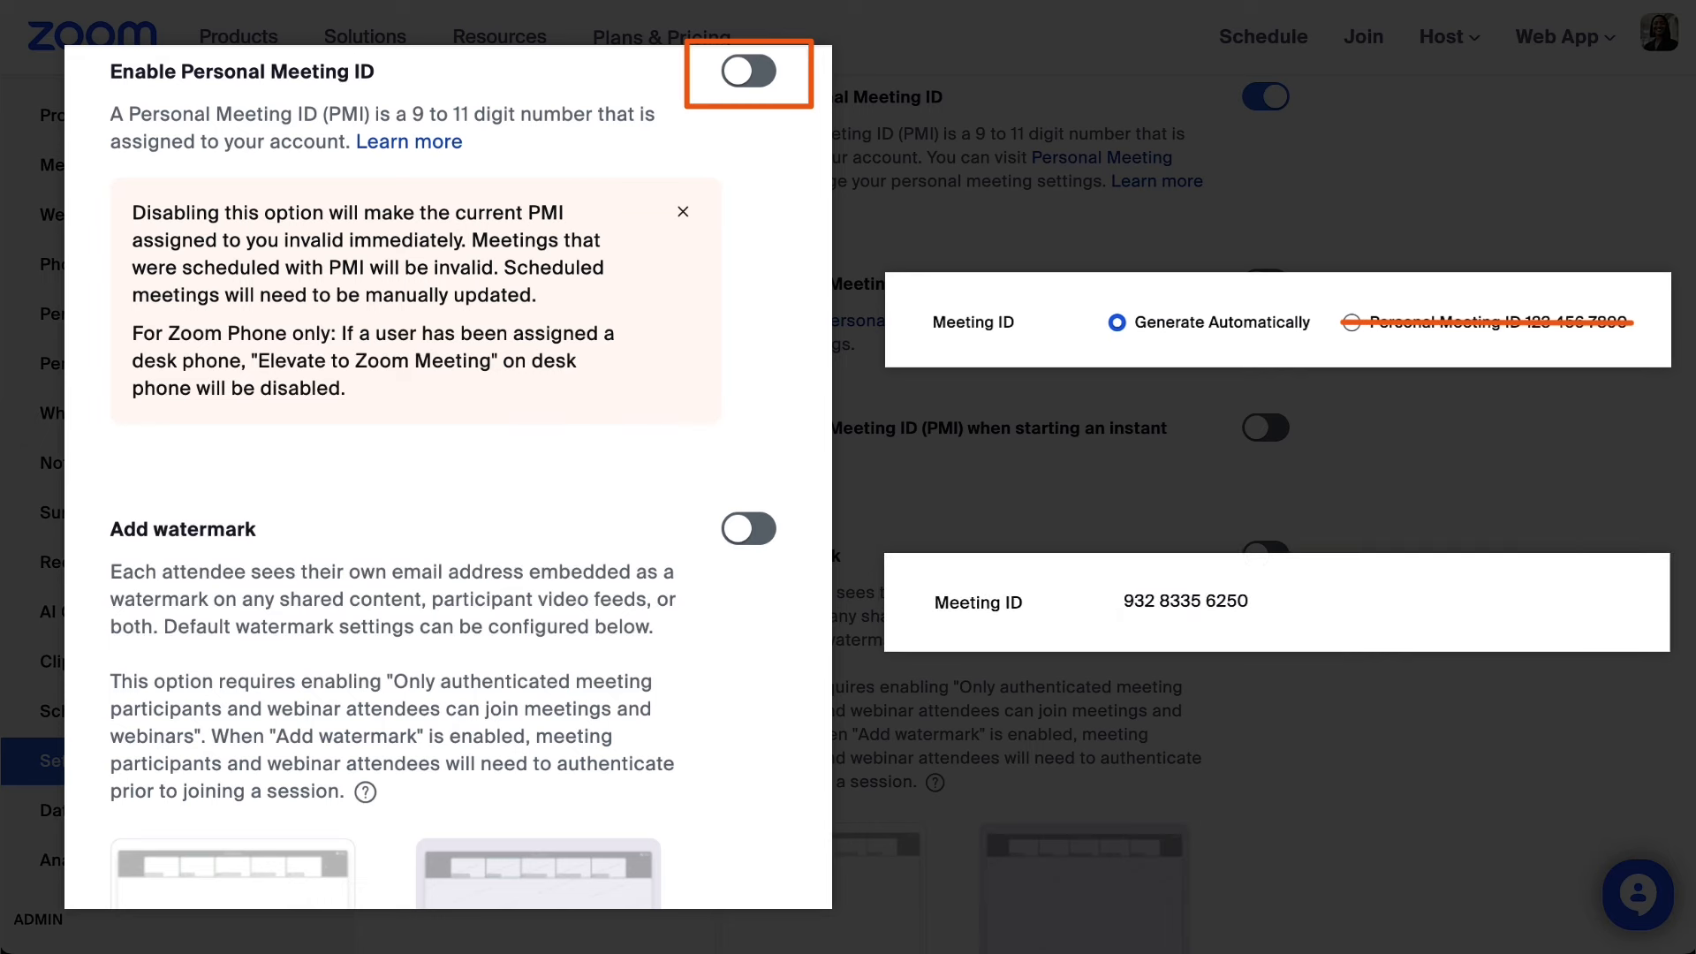
- Enable 'Use PMI when scheduling a meeting' and 'Use PMI when starting an instant meeting'
left_click(747, 73)
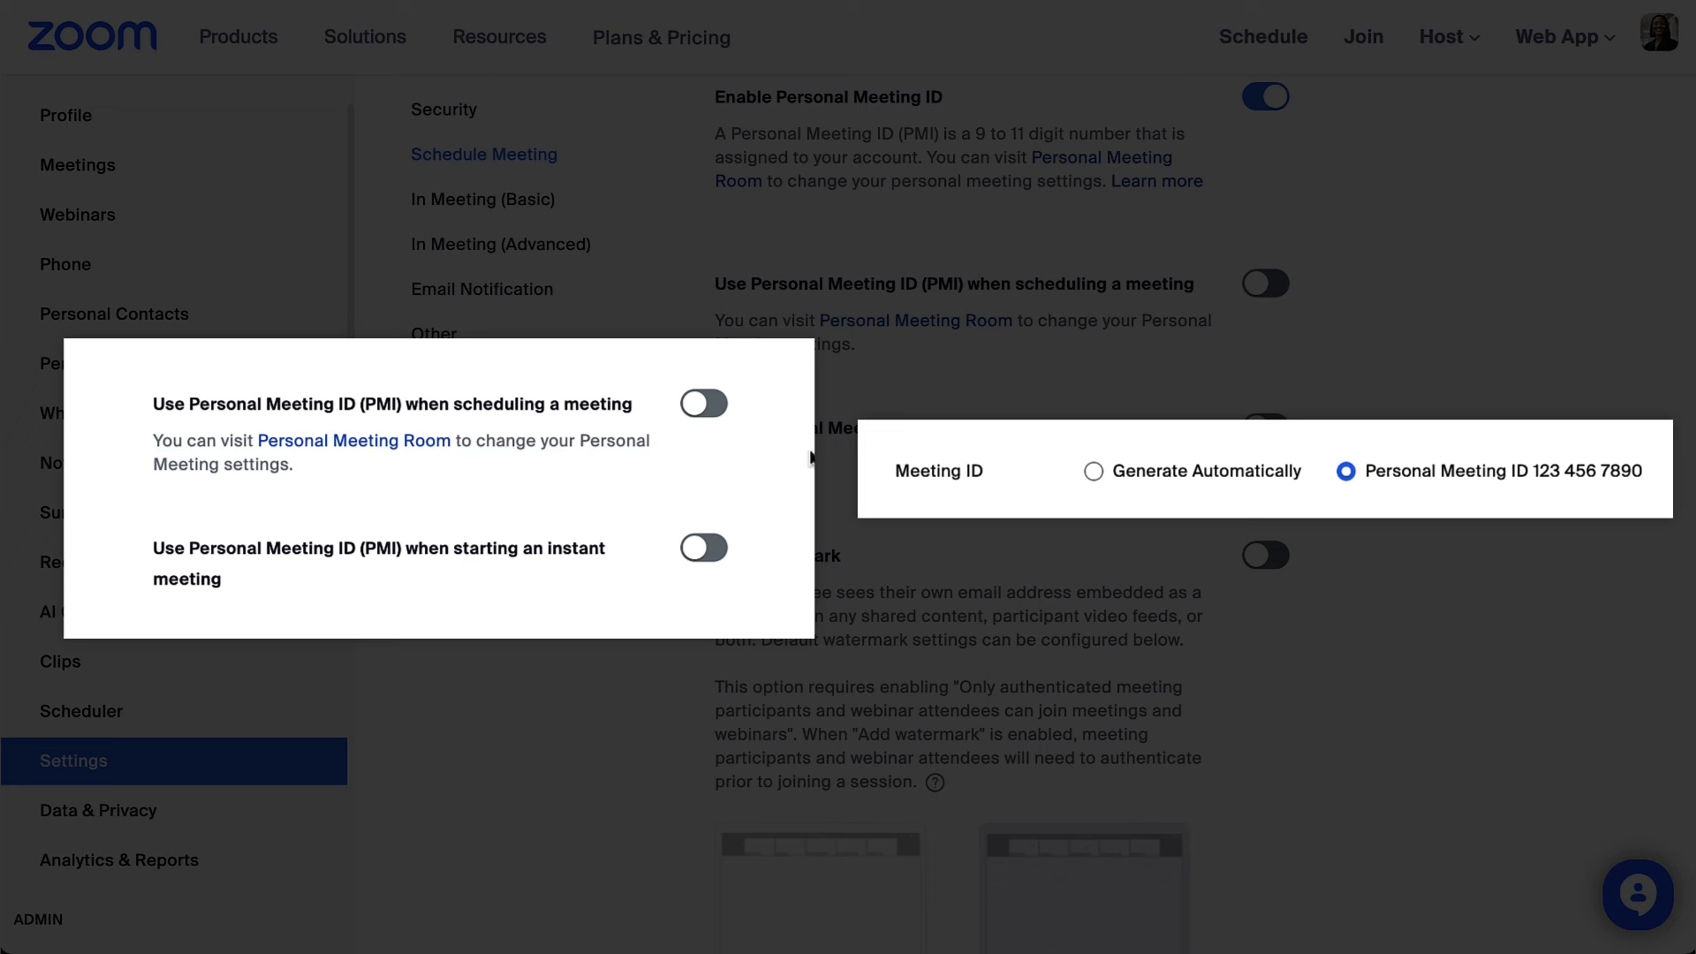
left_click(703, 402)
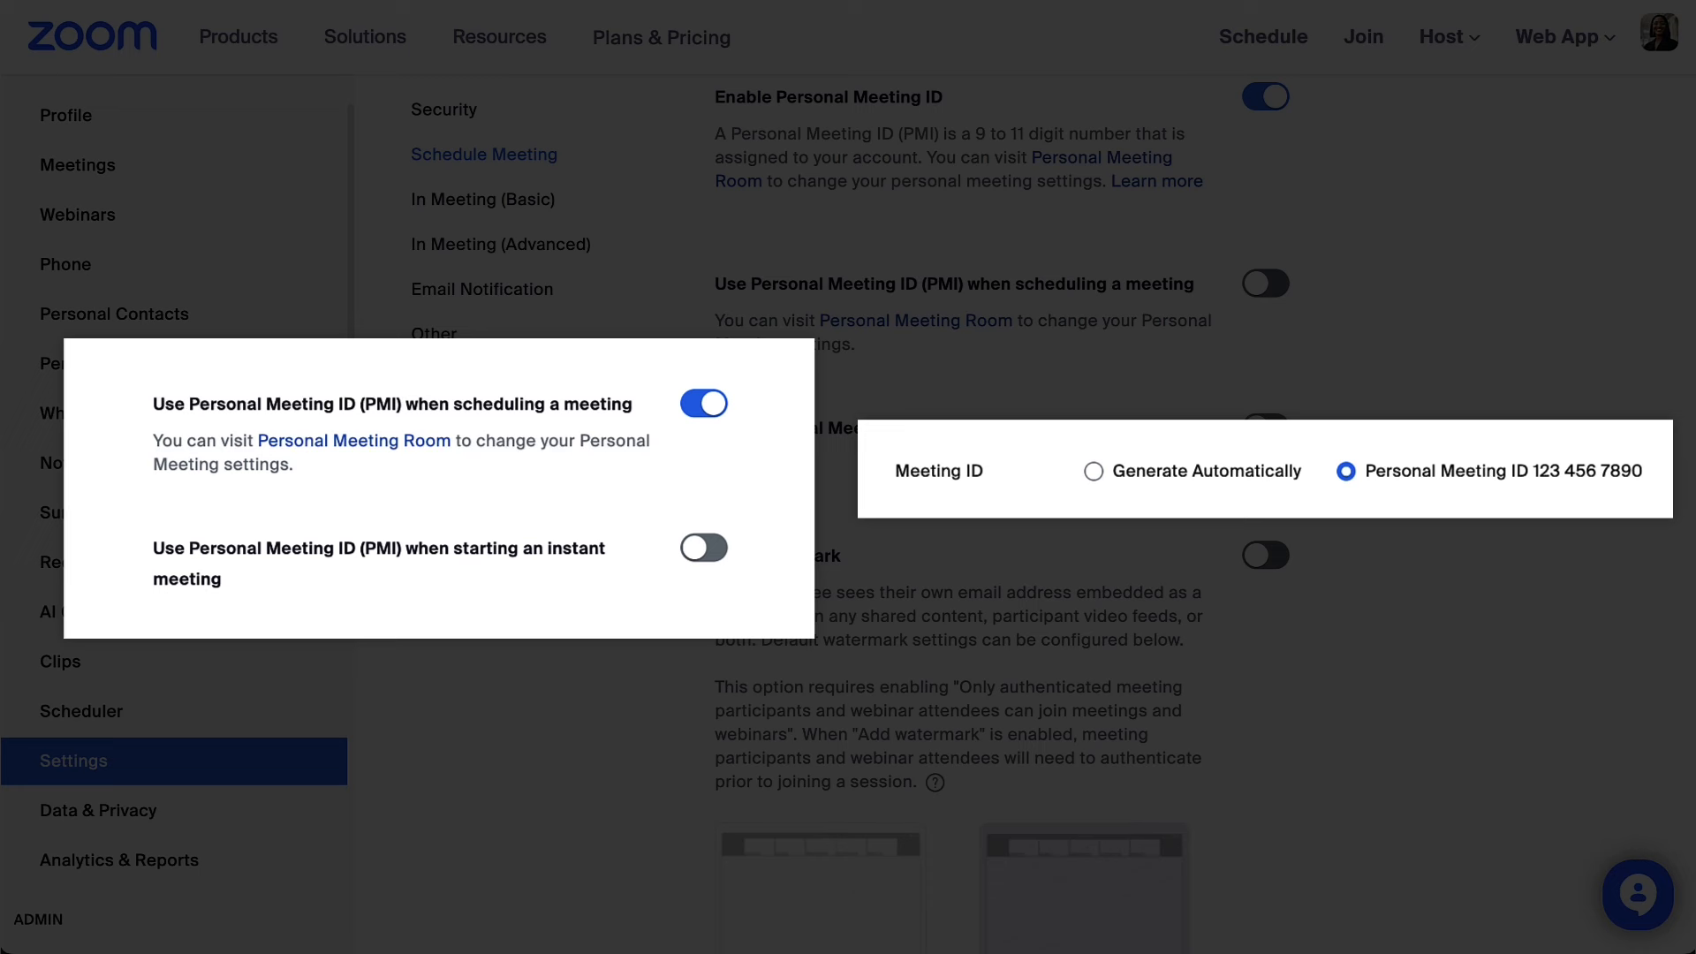
left_click(1093, 470)
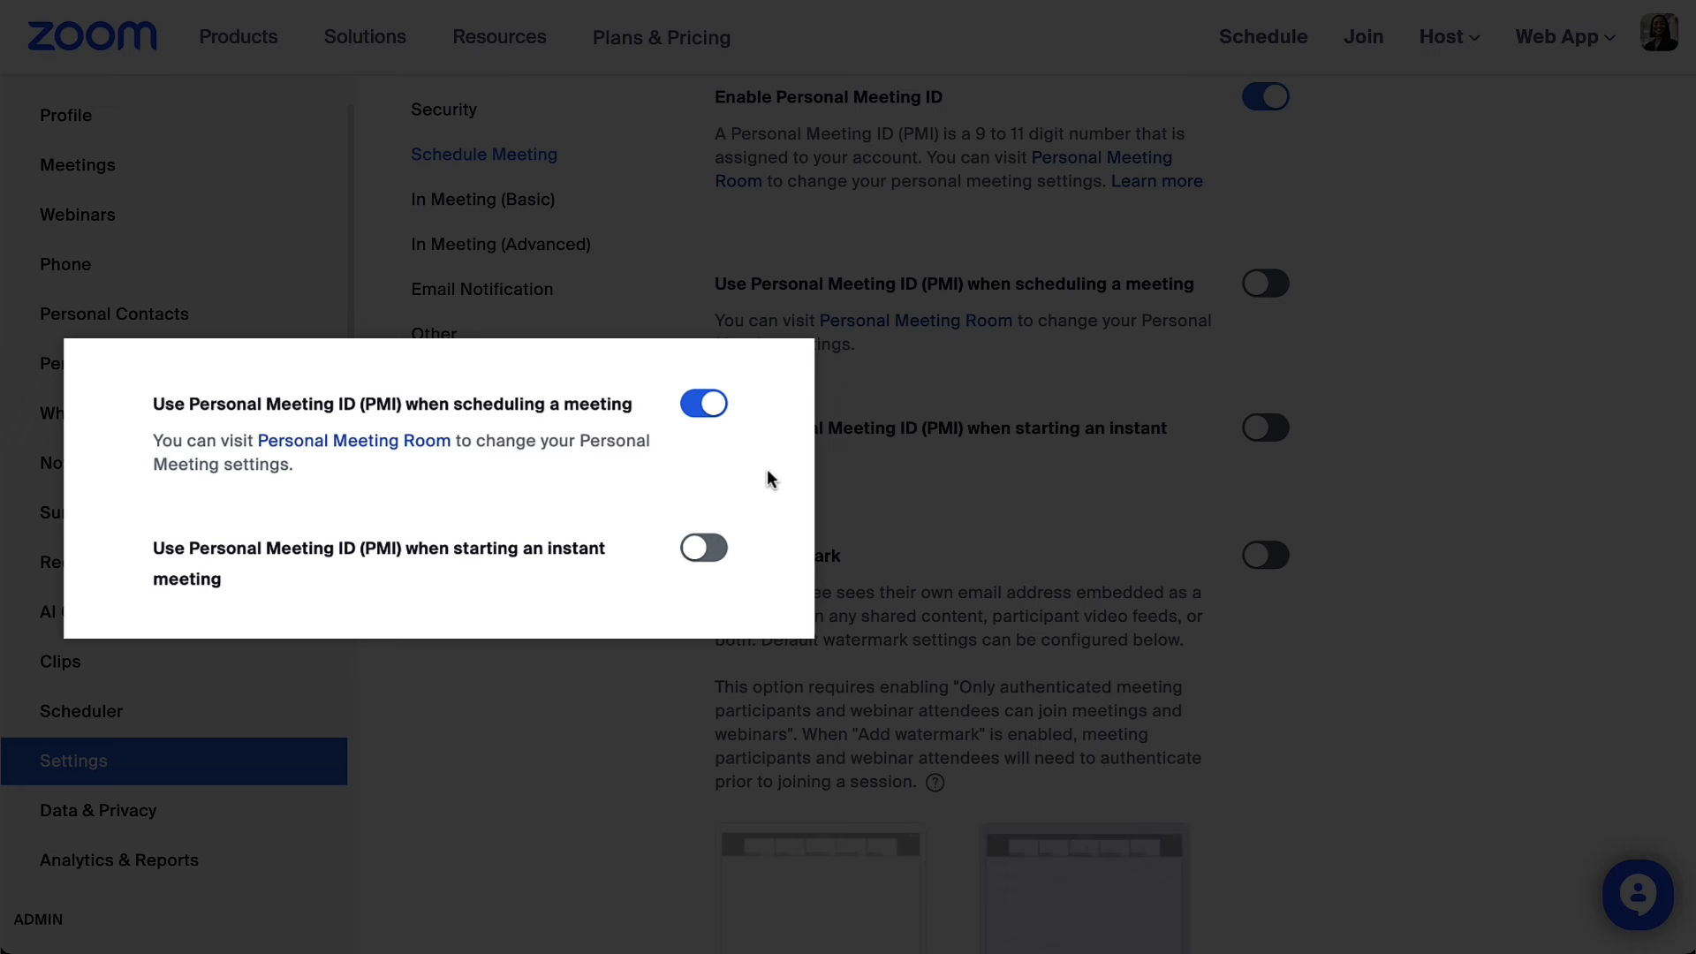
left_click(703, 548)
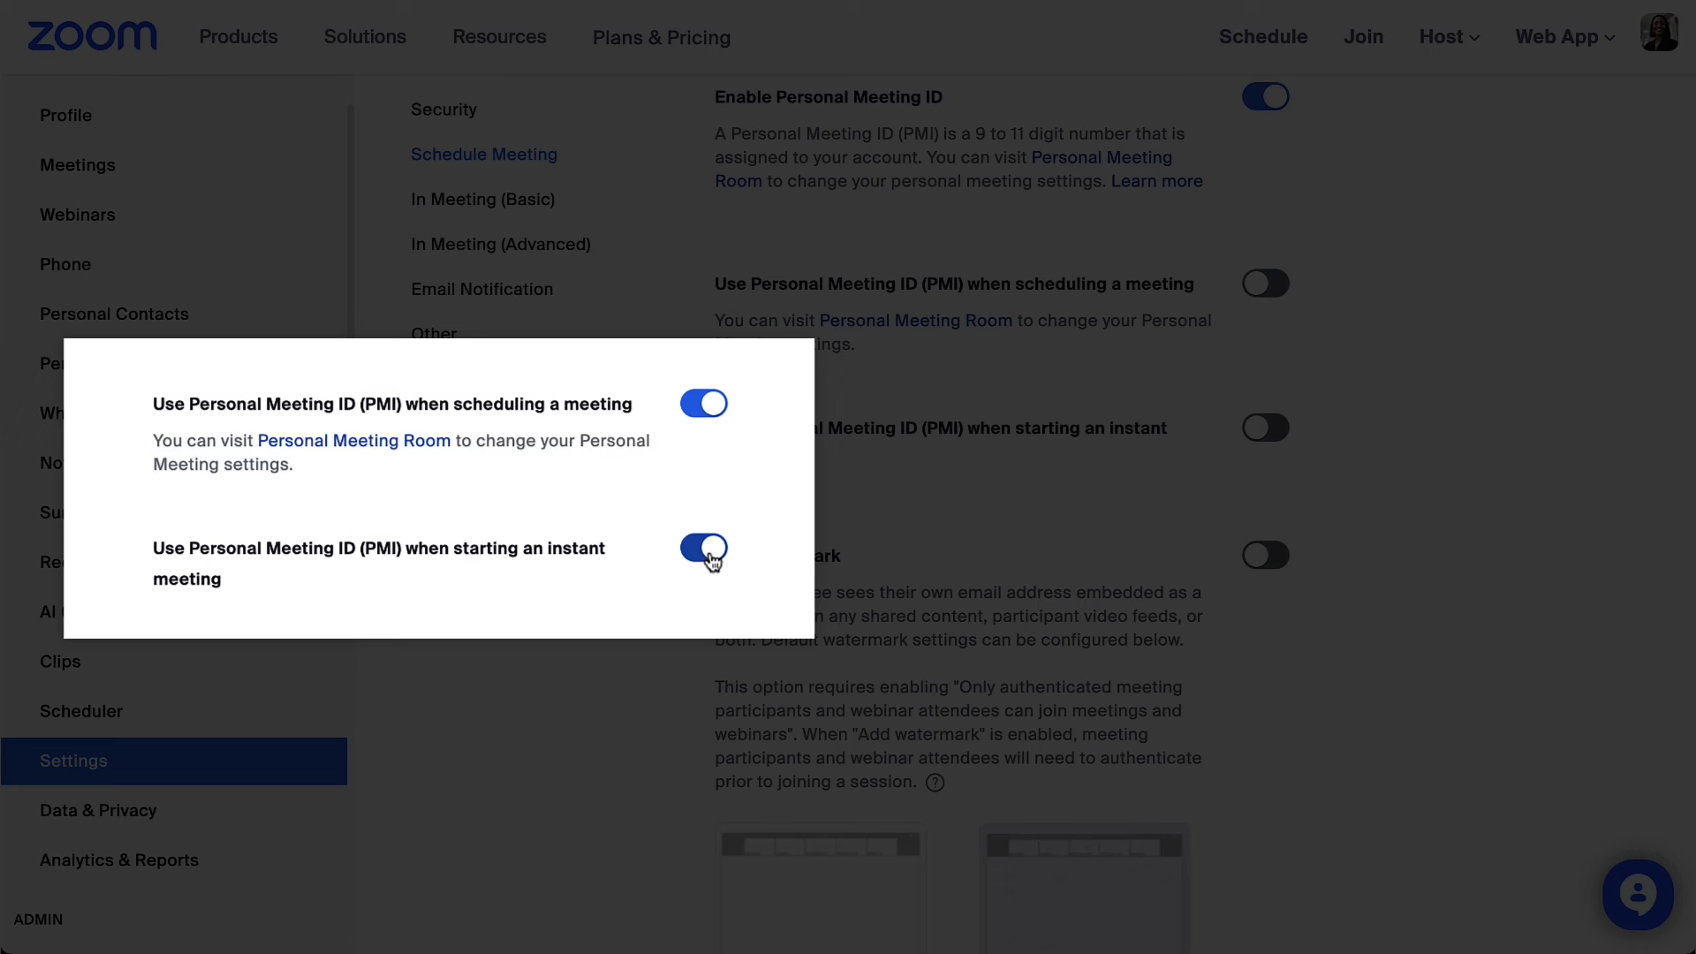
left_click(703, 547)
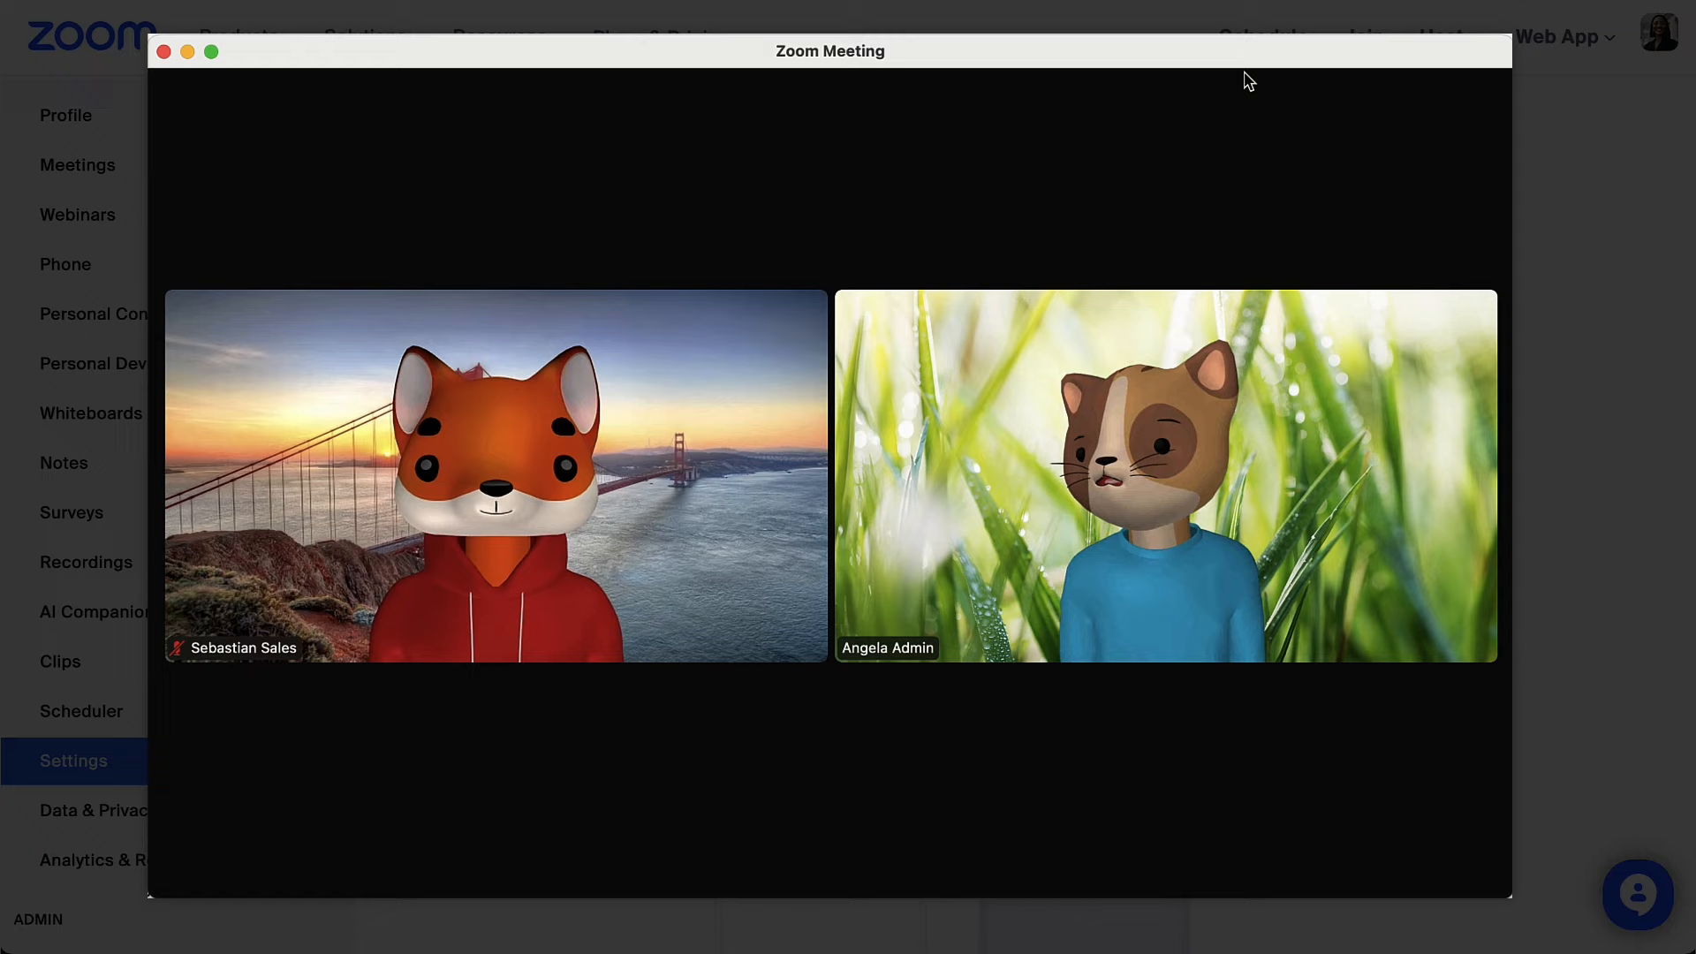
- Close the Zoom Meeting window to return to the Personal Room page
left_click(164, 51)
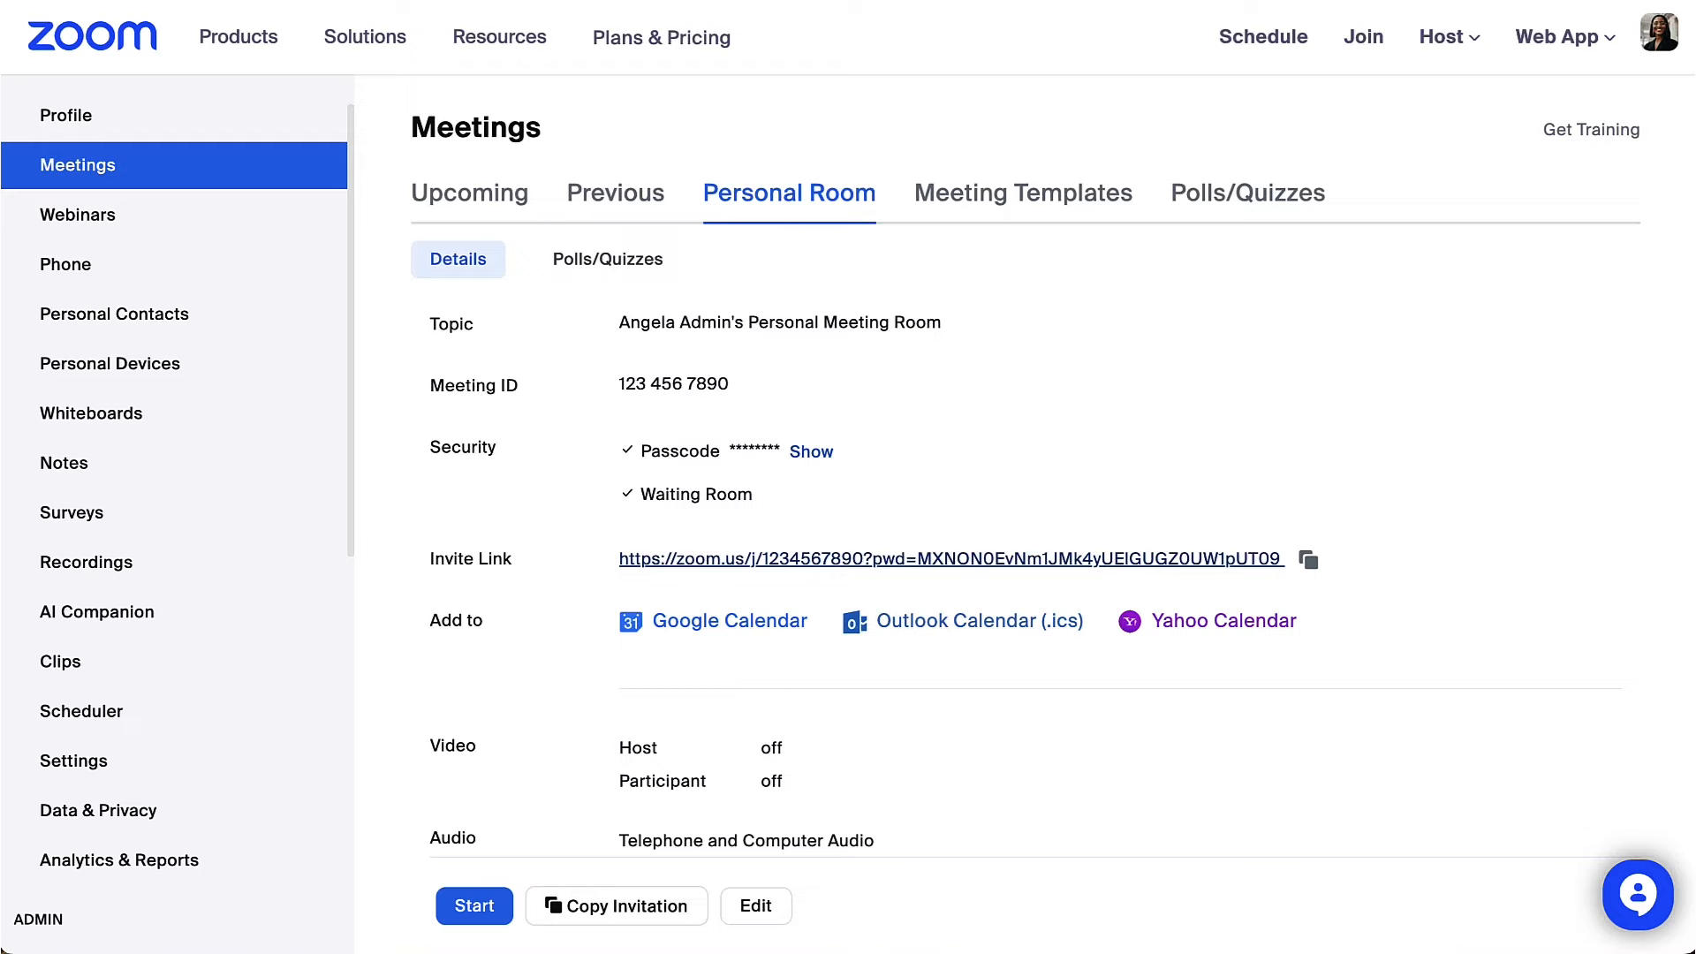
scroll("down", 3)
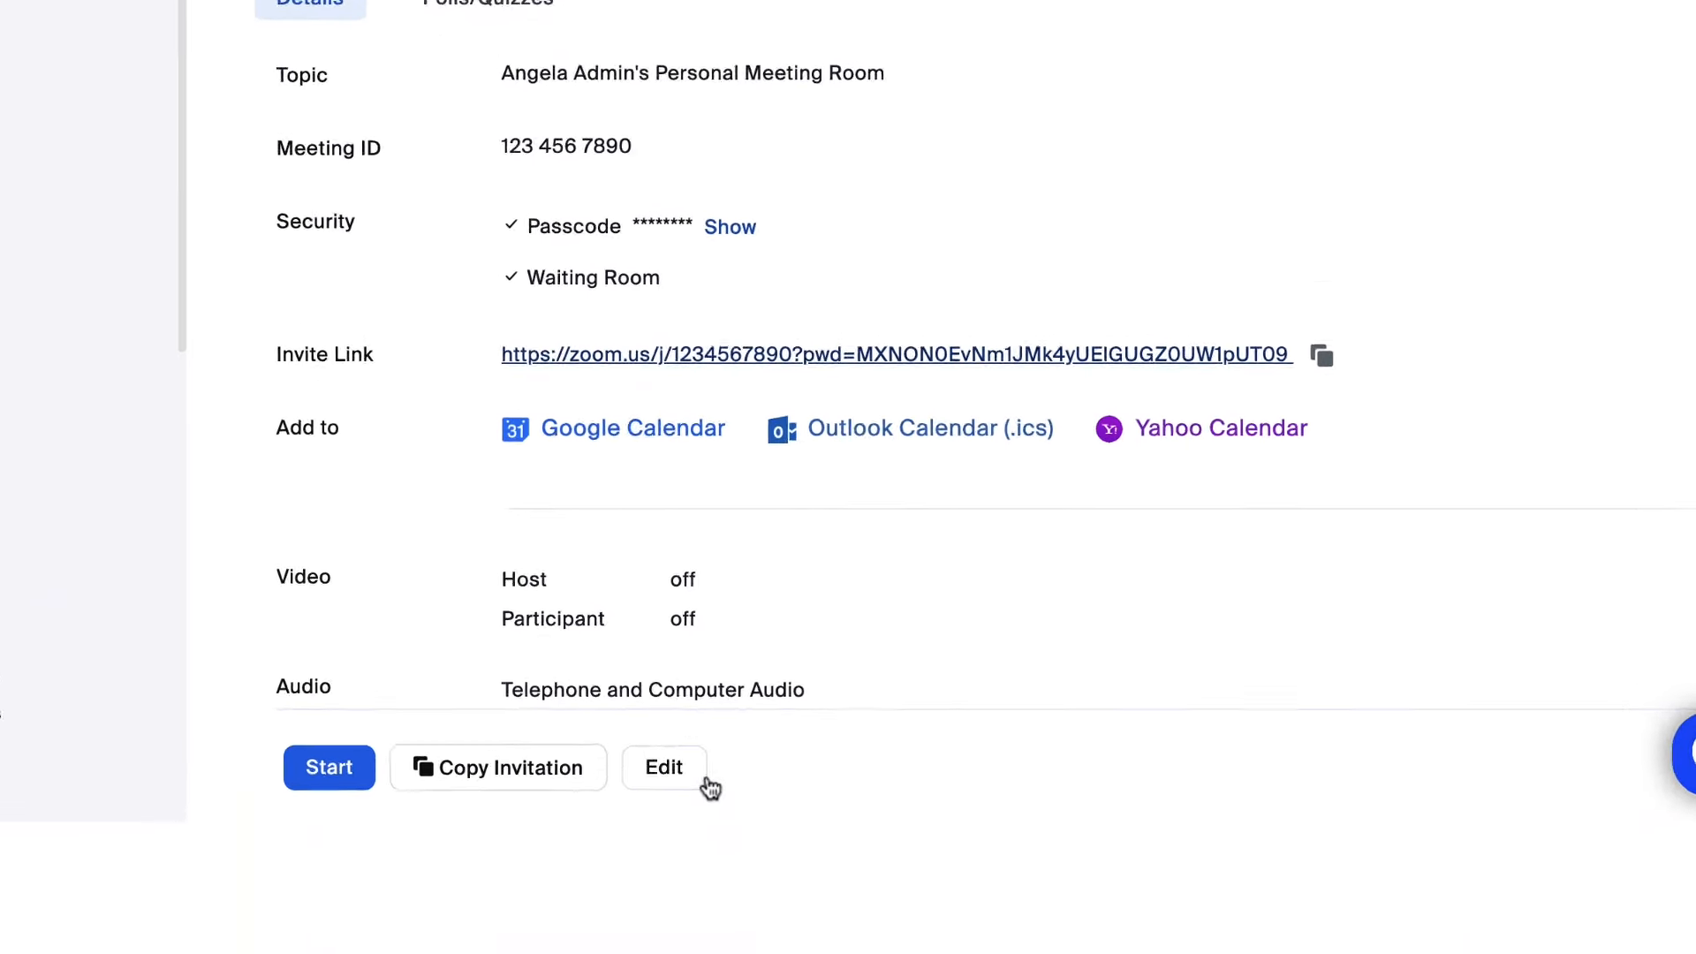
left_click(664, 766)
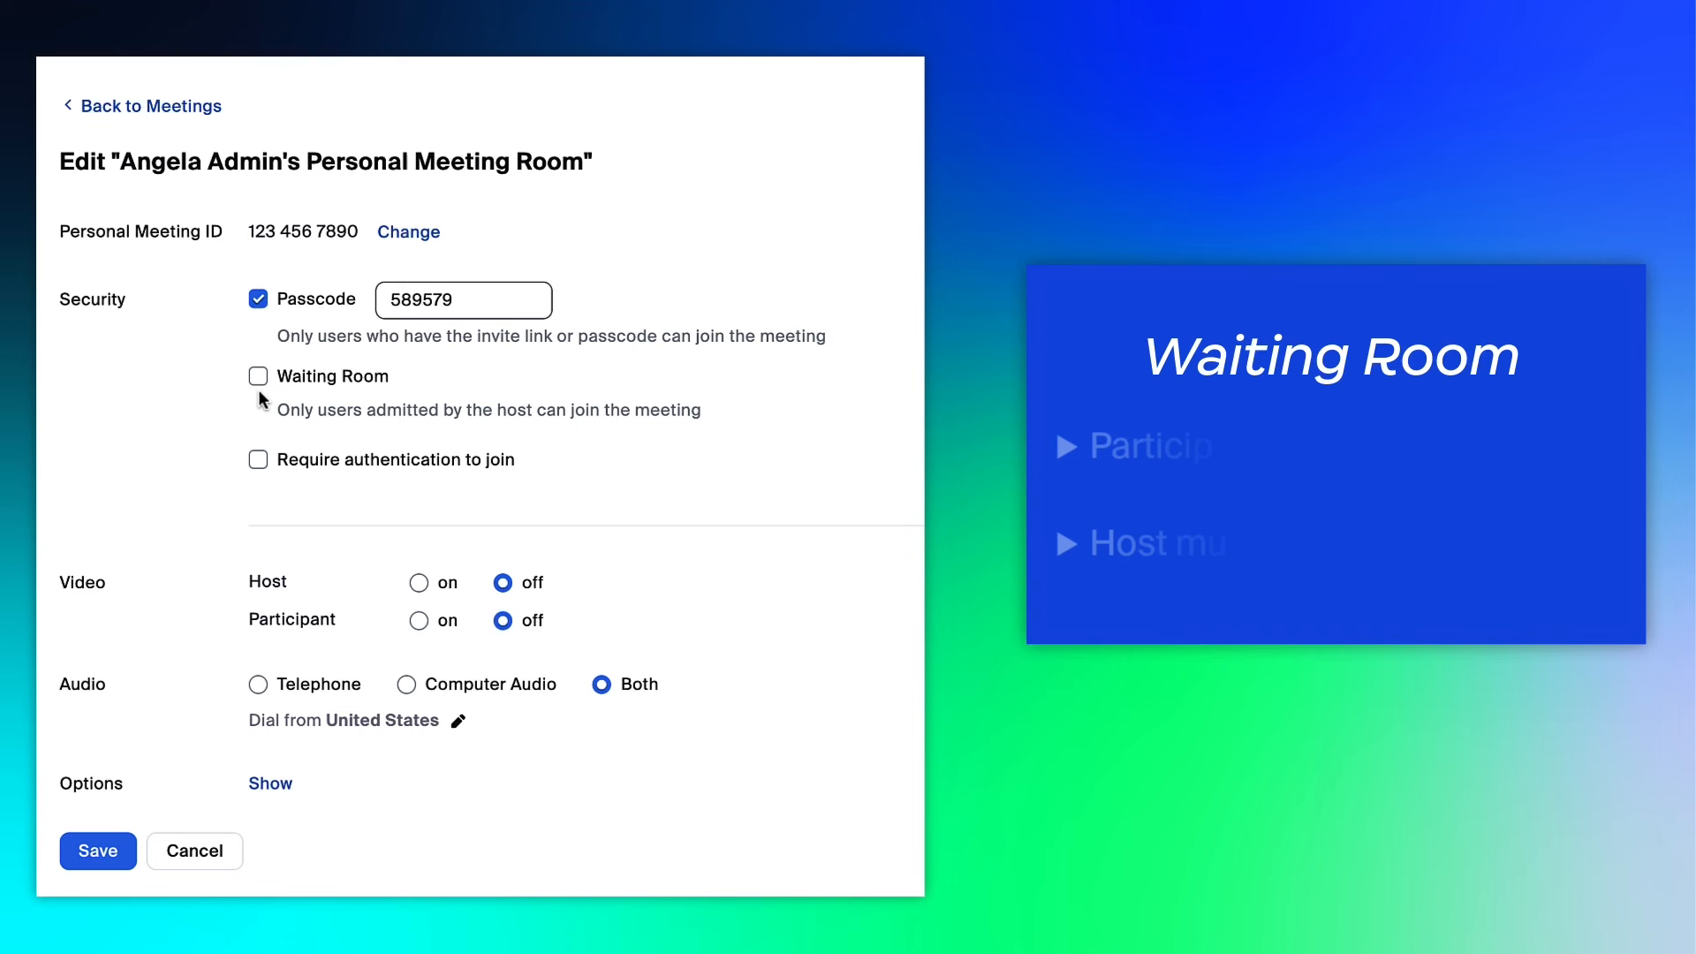
left_click(258, 375)
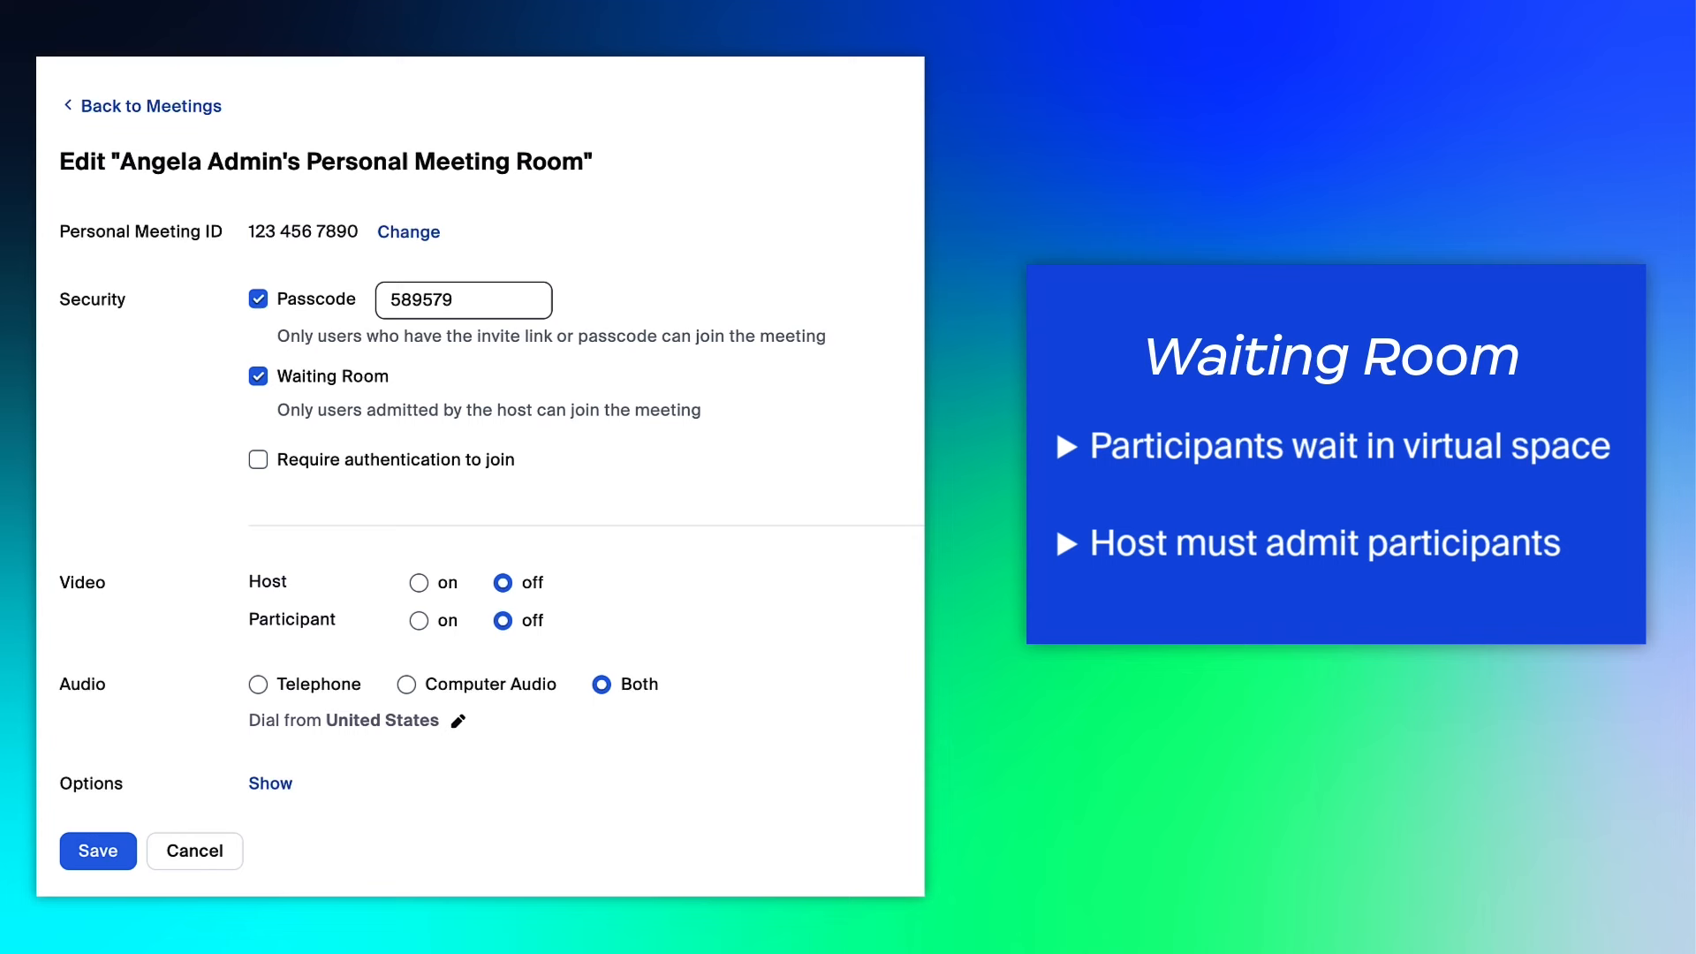
left_click(258, 459)
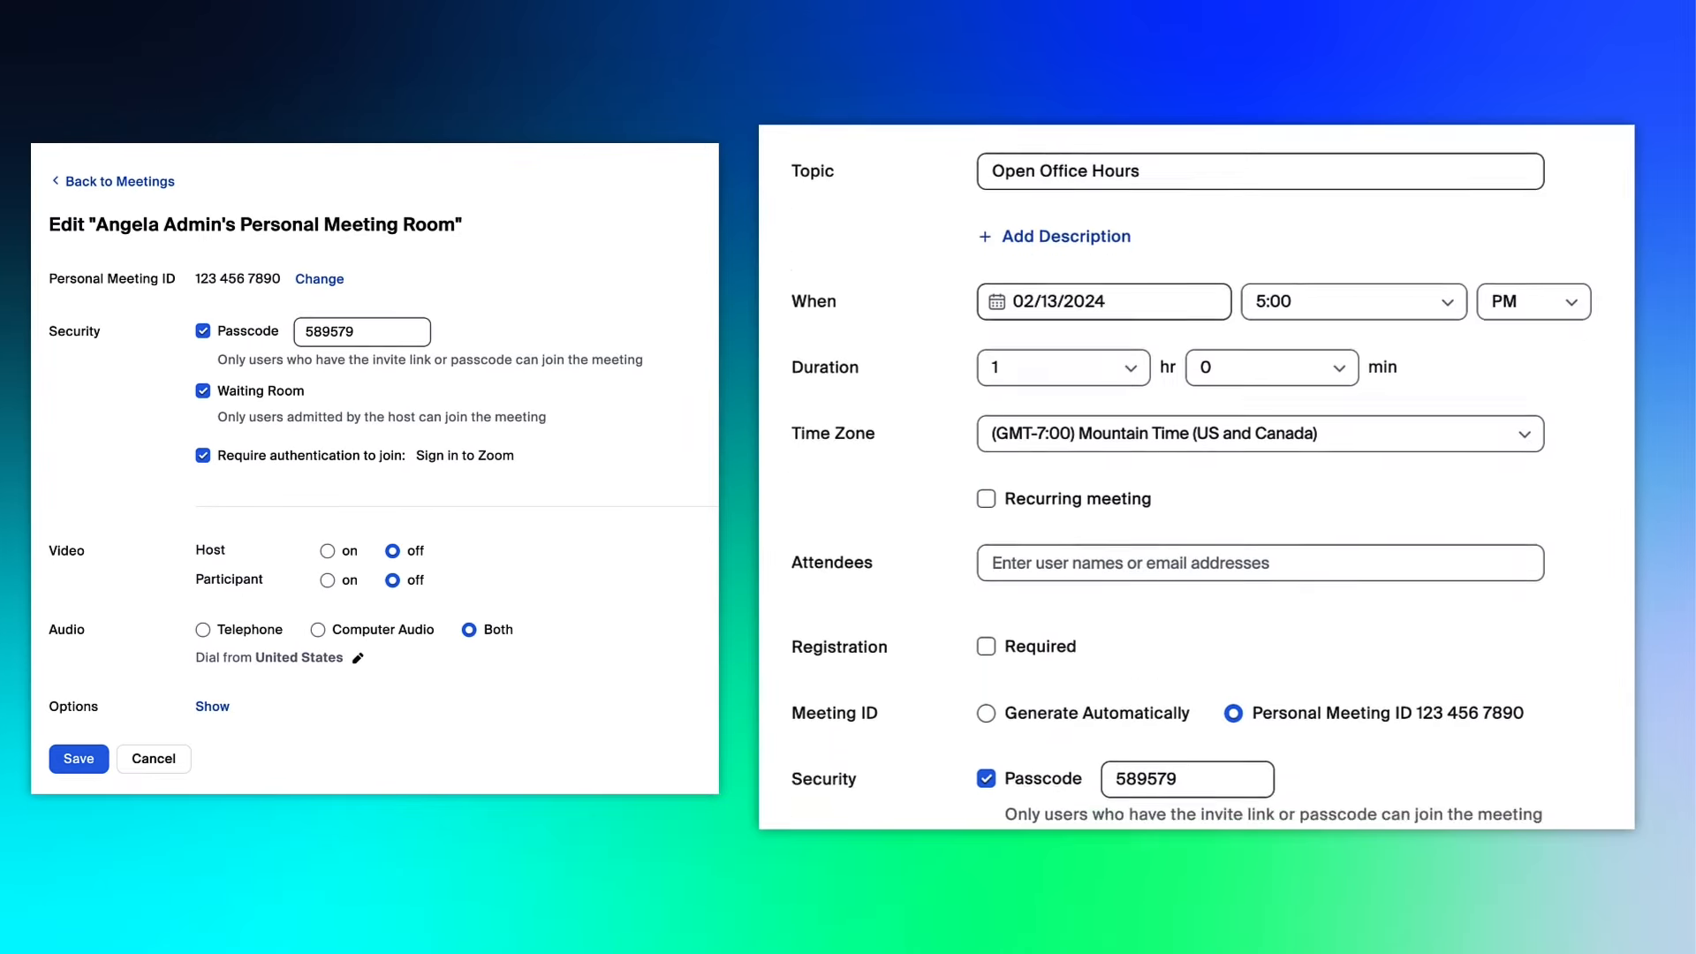
- Start a meeting from the menu next to Schedule a Meeting, opening the meeting window
scroll("down", 3)
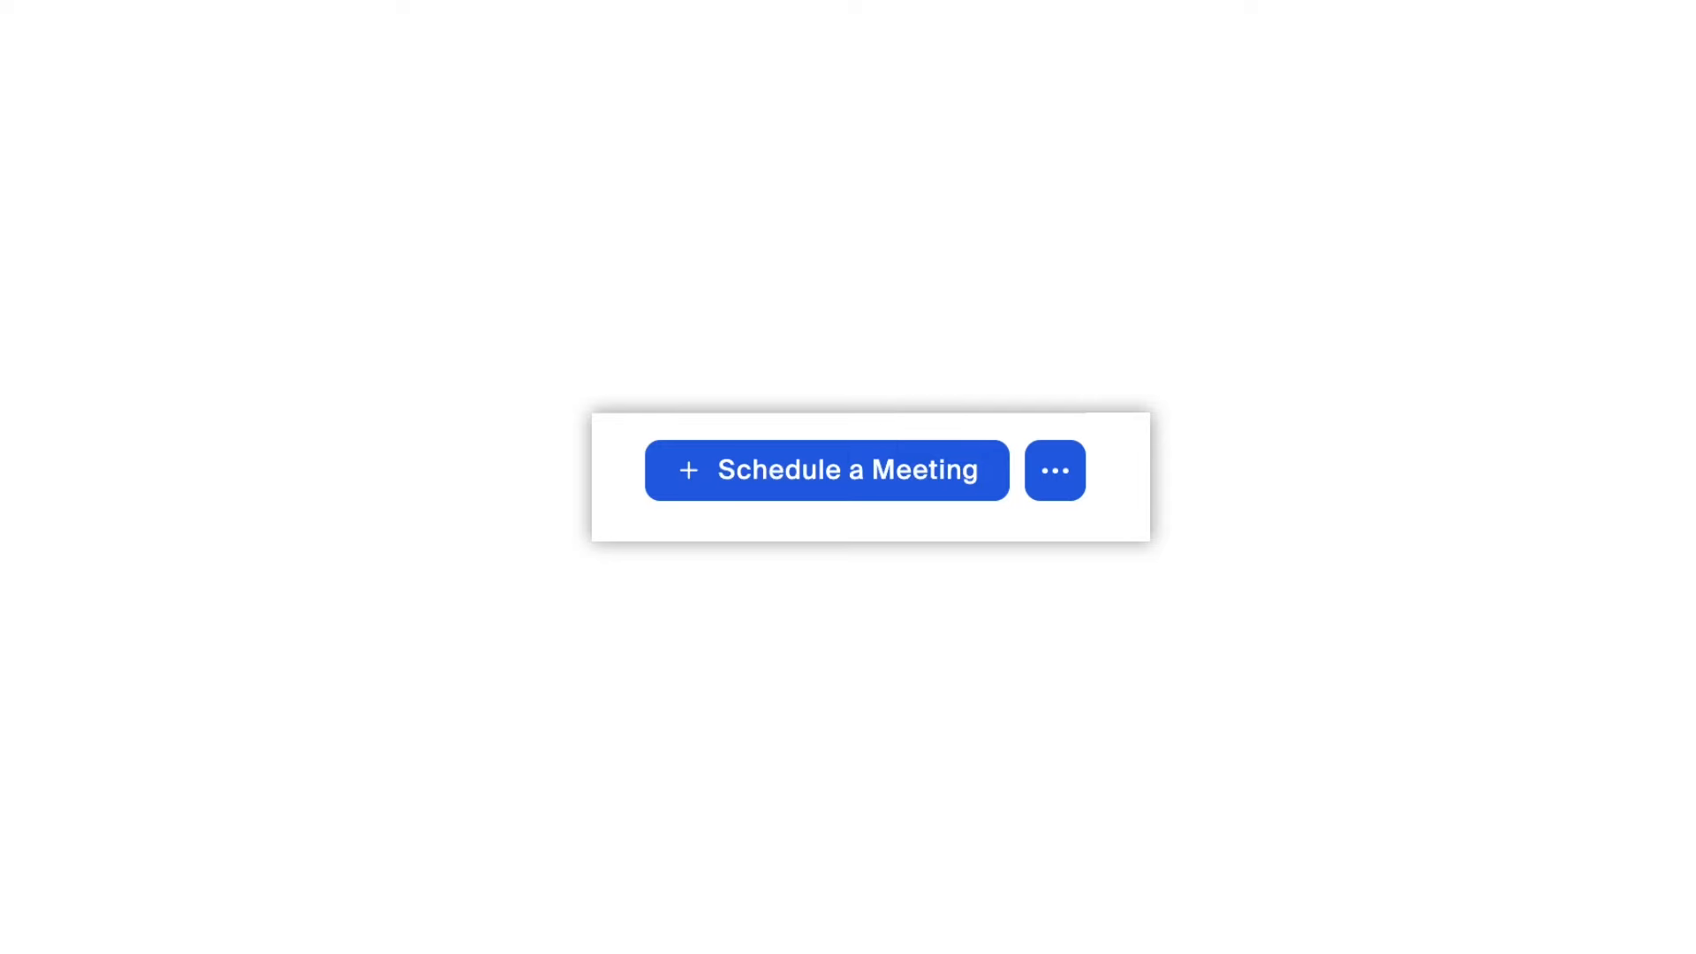
left_click(827, 470)
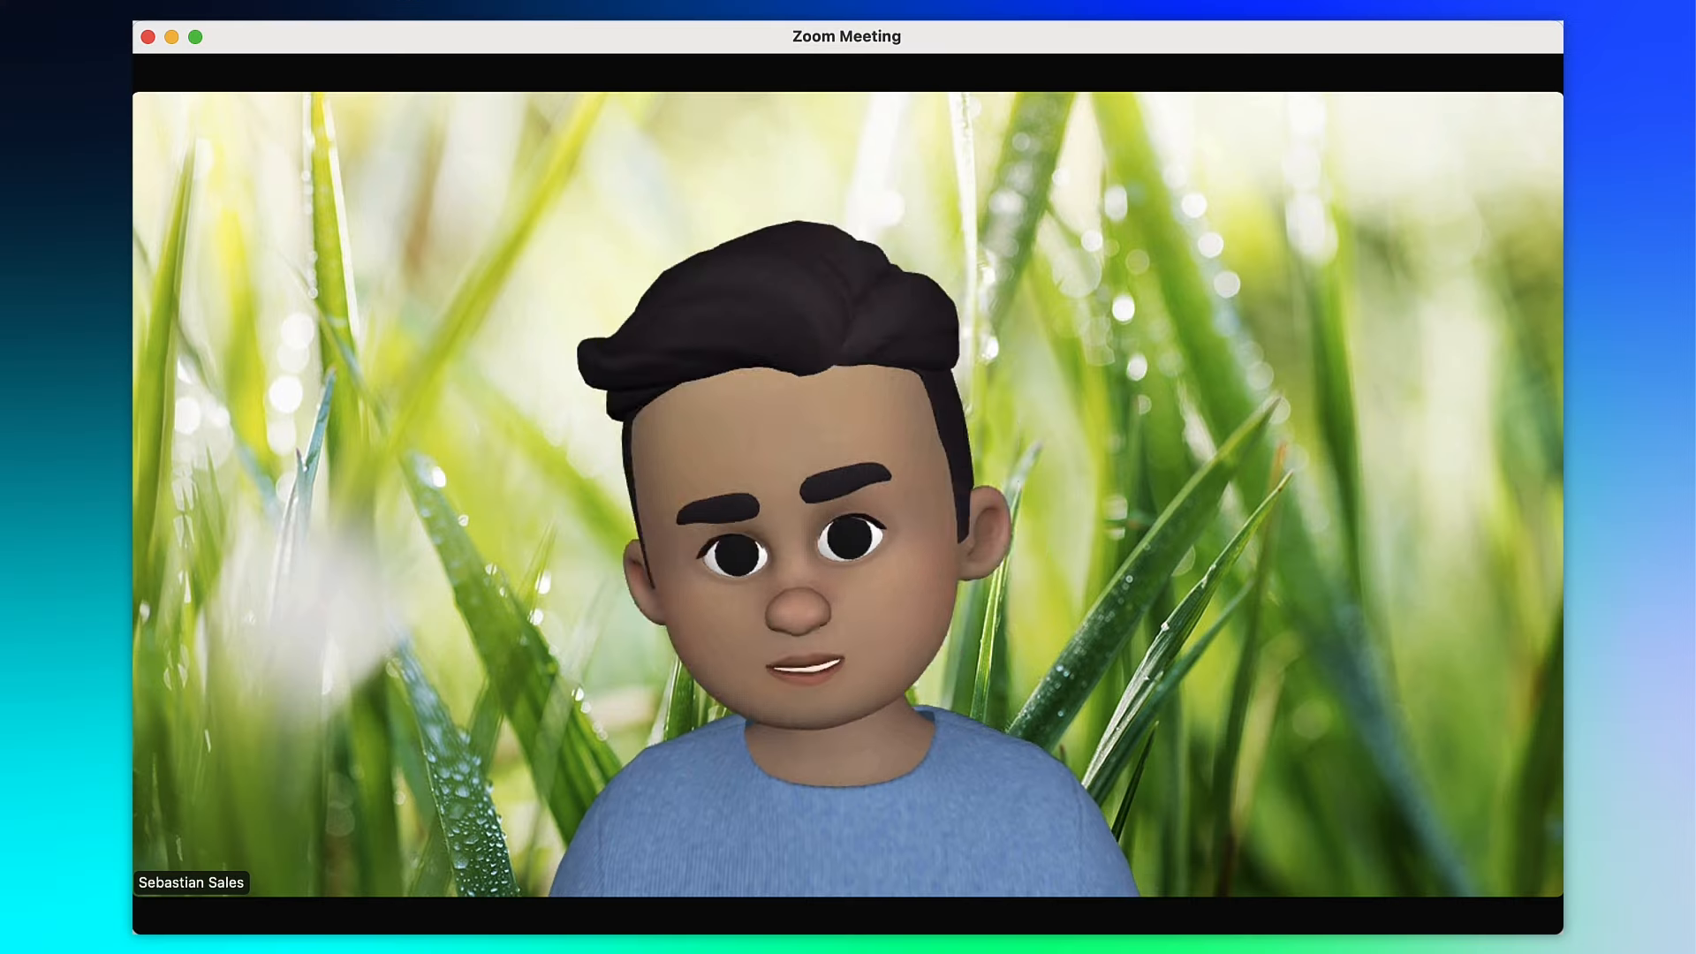